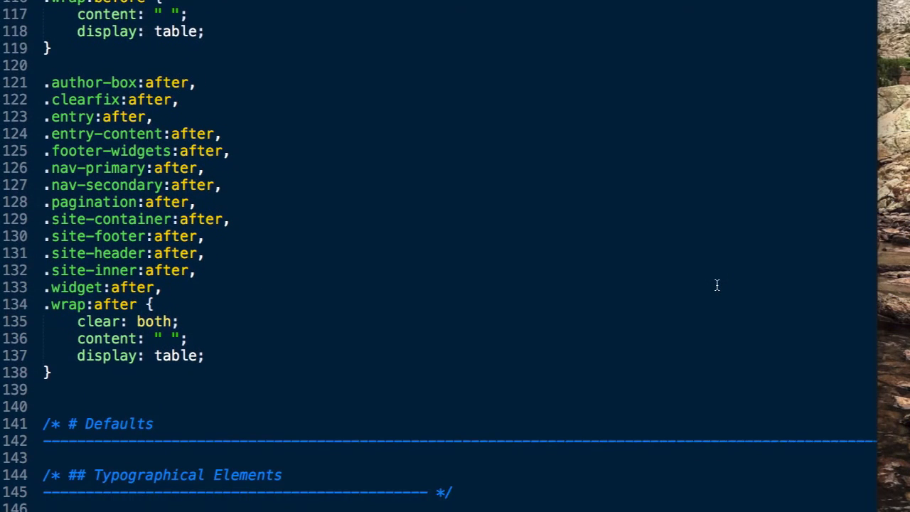
- Browse down the demo site's home page, then launch the CSS Hero live editor from the top-right button
scroll("down", 3)
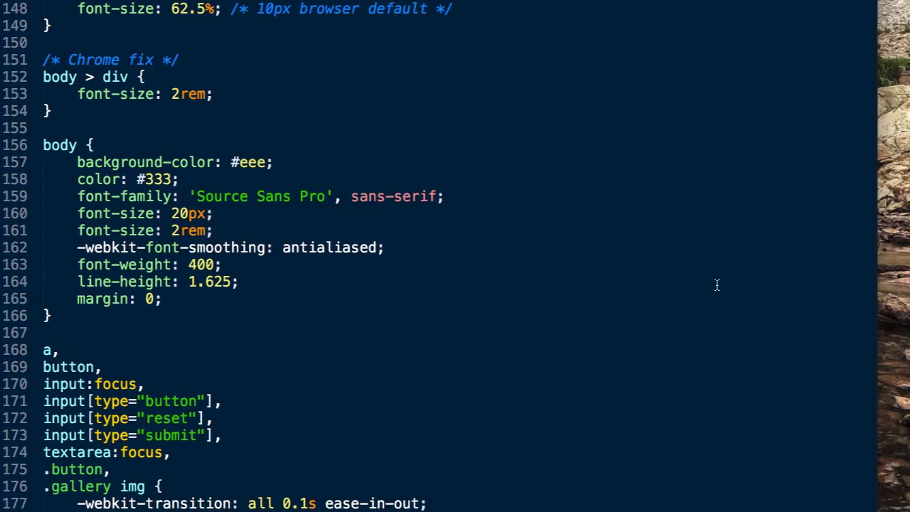
scroll("down", 3)
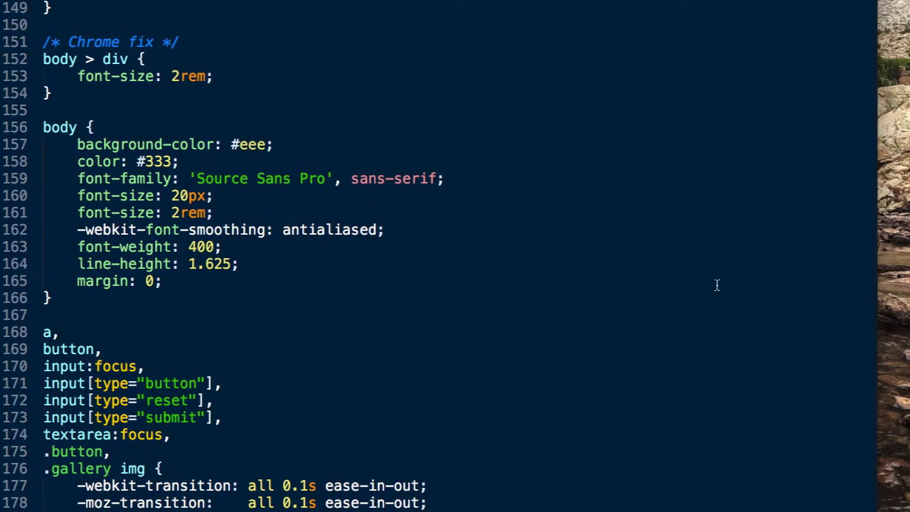
scroll("down", 3)
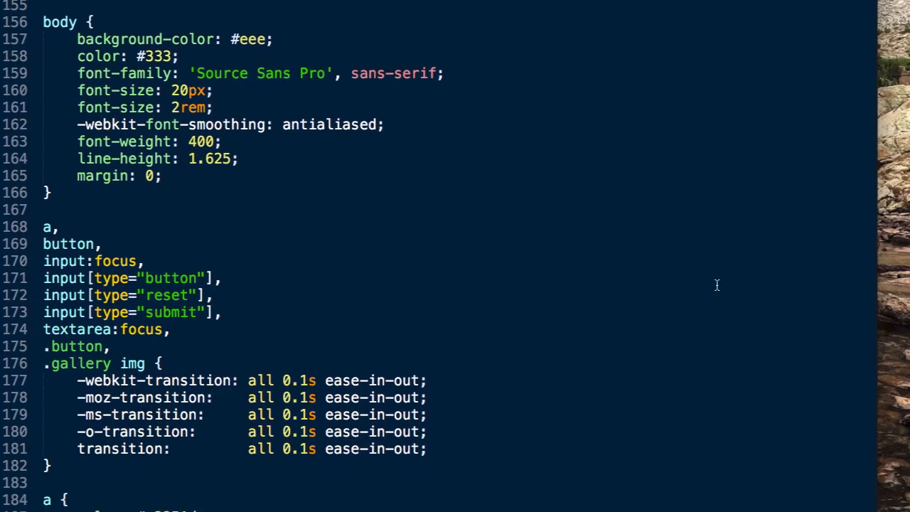
scroll("down", 3)
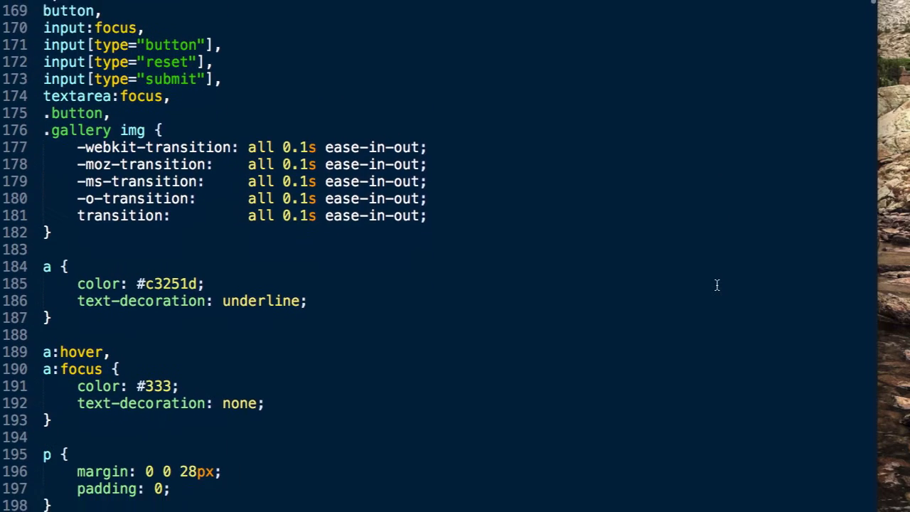
scroll("down", 3)
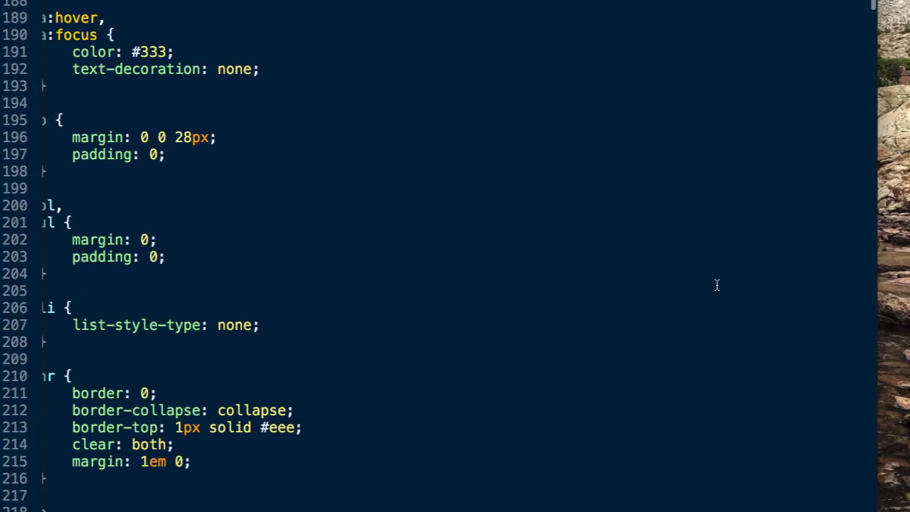
scroll("down", 3)
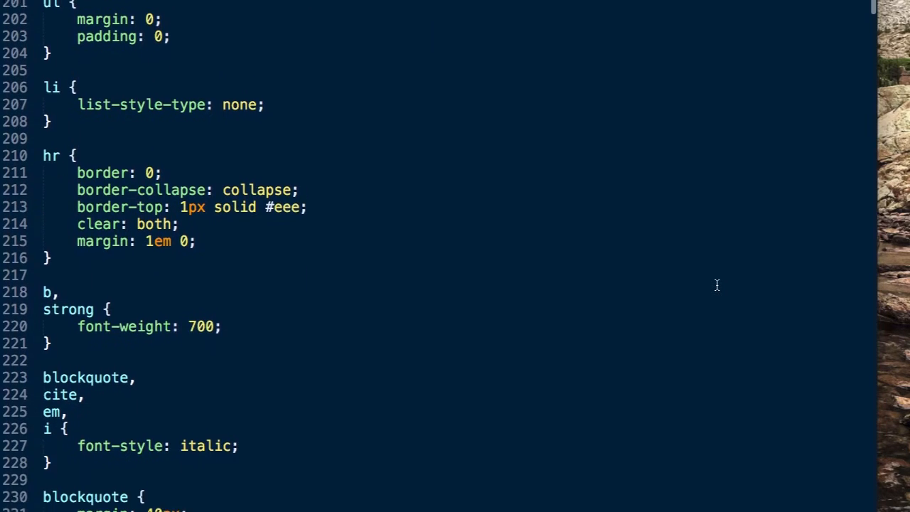
scroll("down", 3)
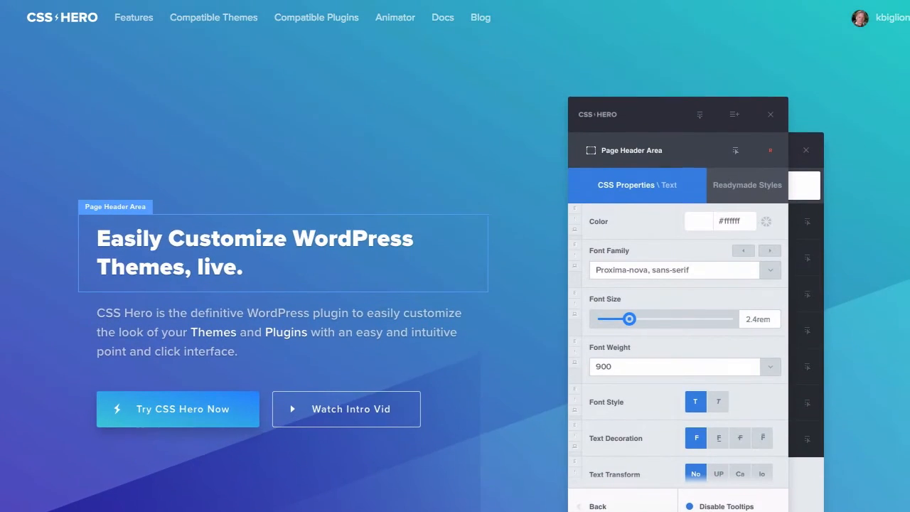
left_click_drag(628, 318, 649, 322)
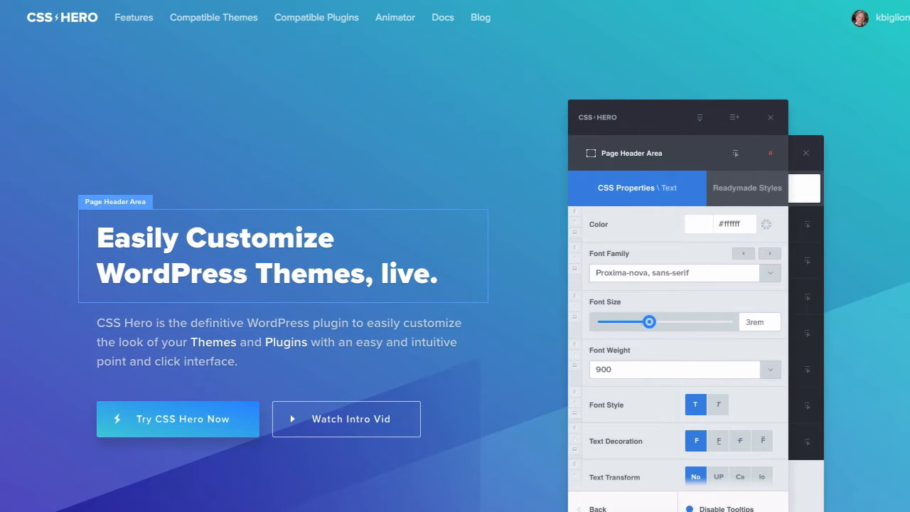
scroll("down", 3)
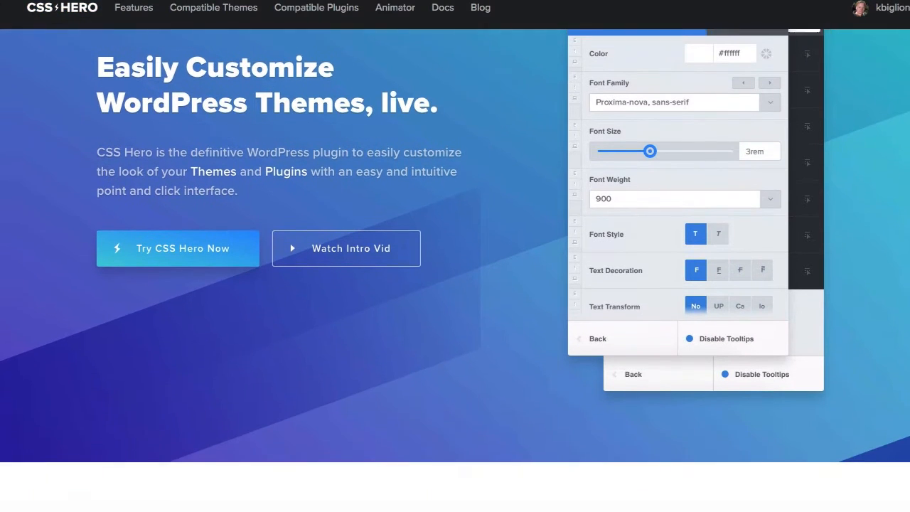
scroll("down", 3)
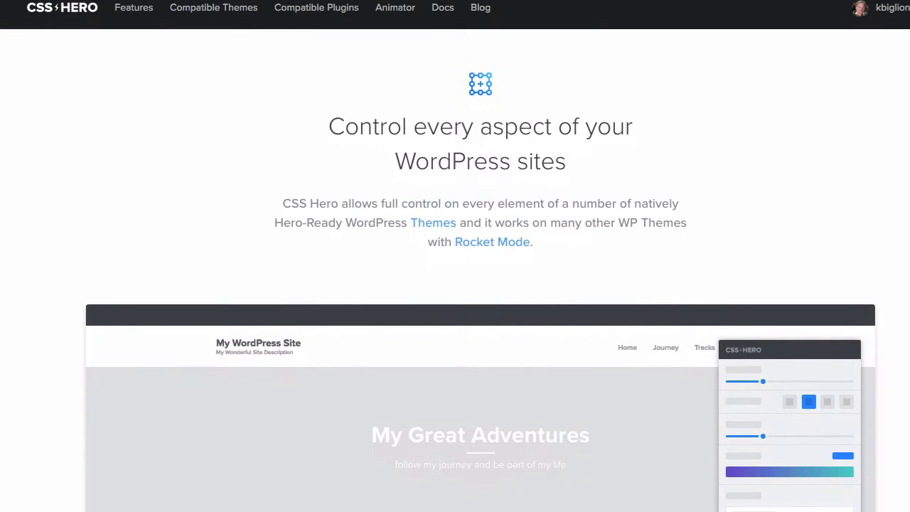
scroll("down", 3)
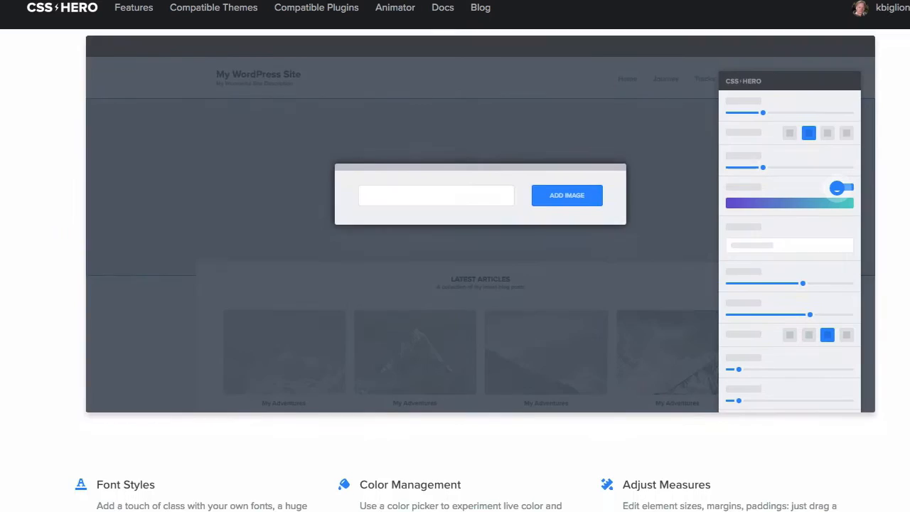
scroll("down", 3)
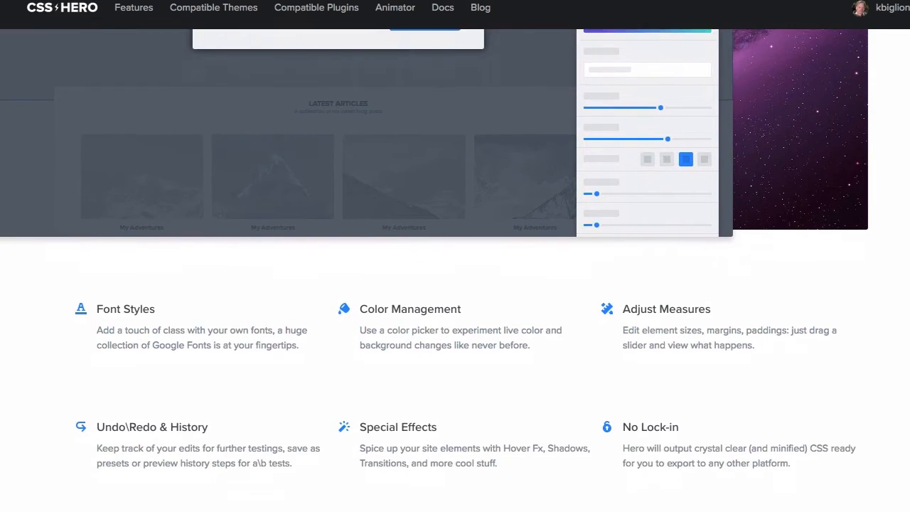
scroll("down", 3)
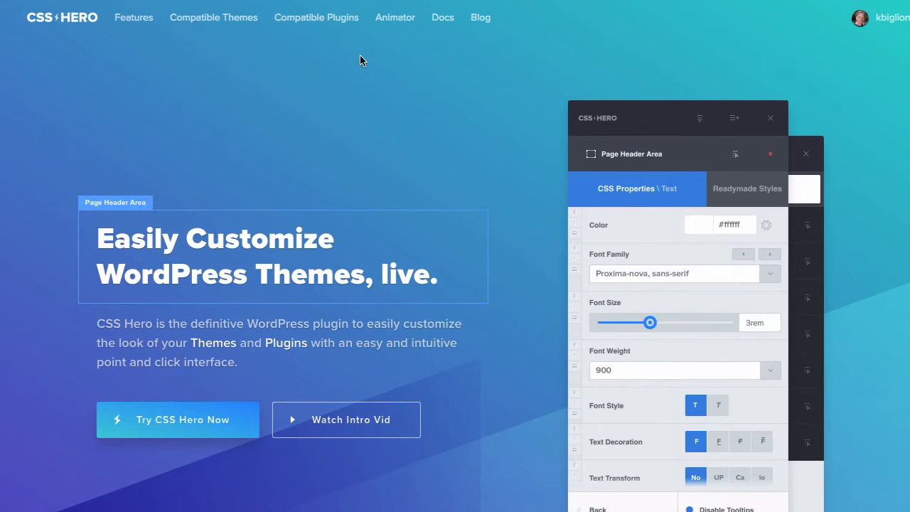
left_click_drag(652, 321, 646, 321)
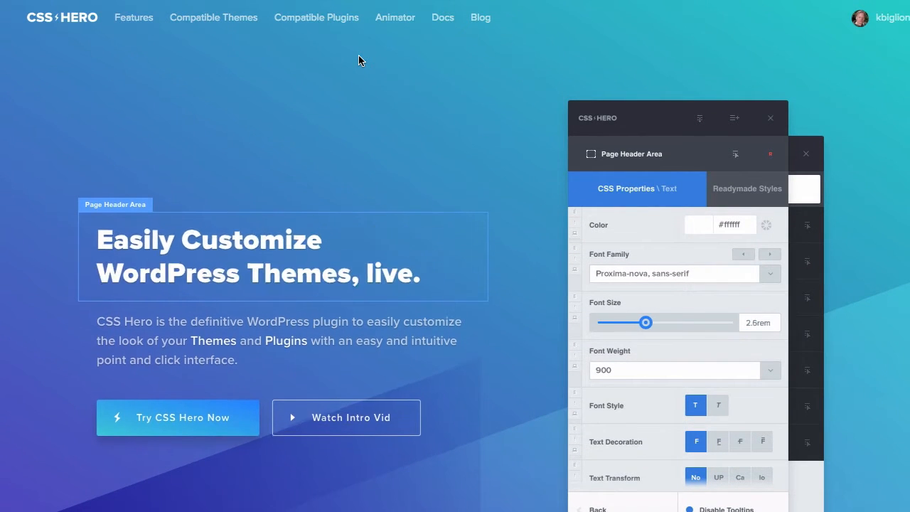
left_click_drag(645, 321, 650, 321)
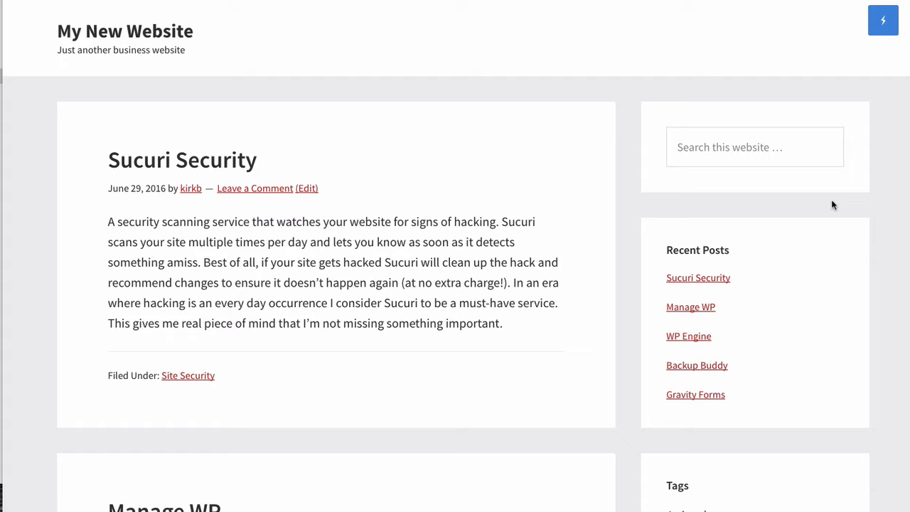
mouse_move(685, 103)
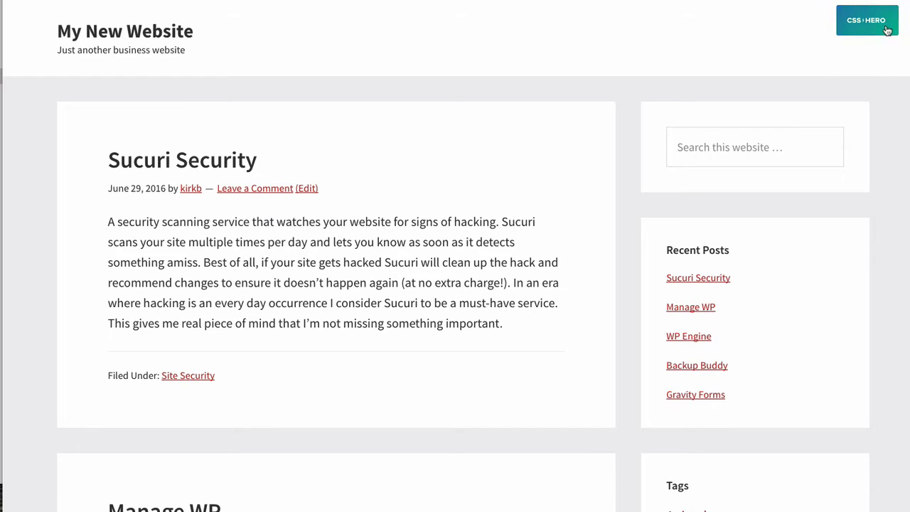
left_click(868, 20)
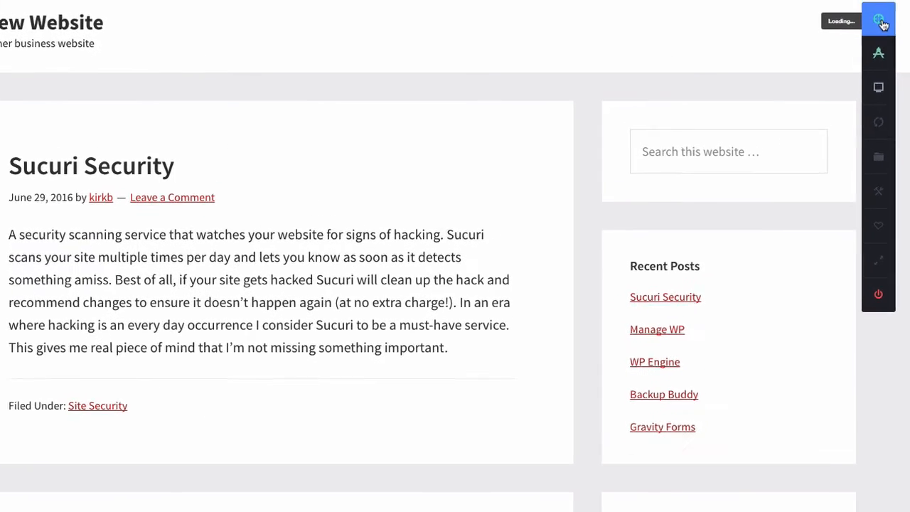
- Bring up the CSS Hero welcome panel and read its 'Getting Started – Point and click' guide
left_click(879, 20)
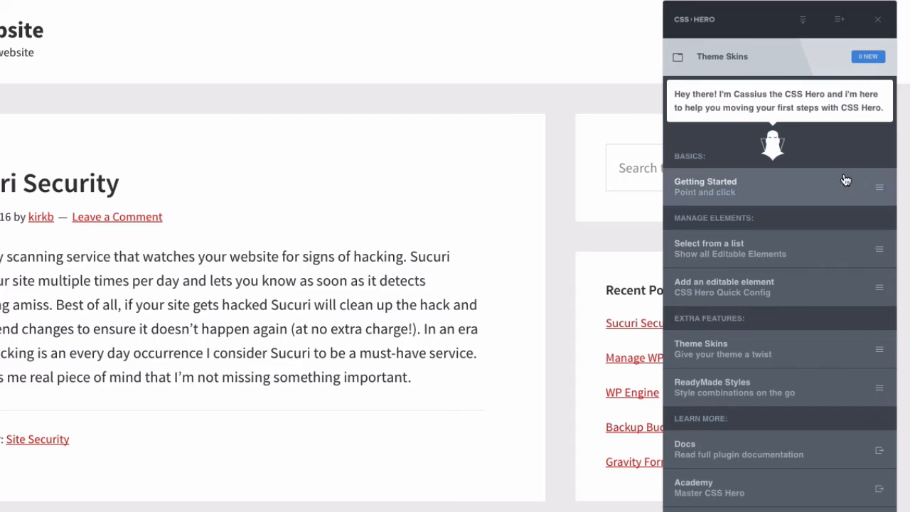
mouse_move(868, 188)
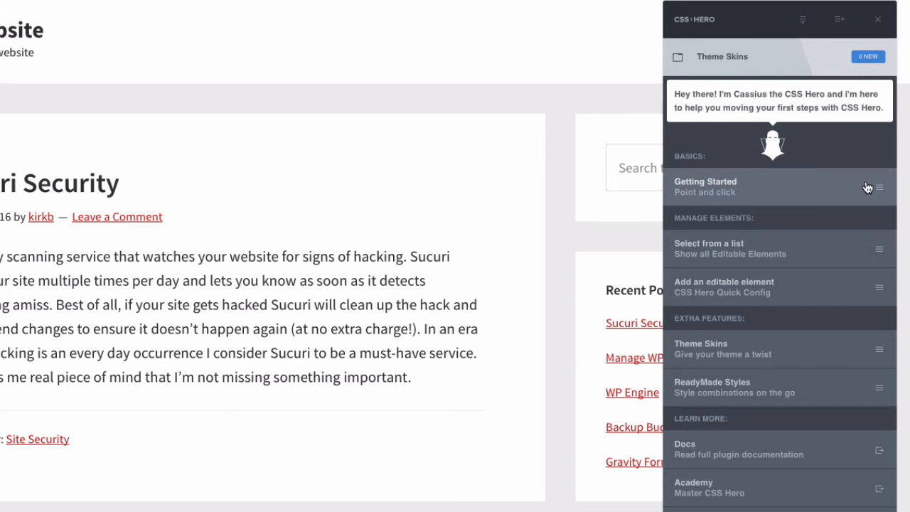
left_click(705, 186)
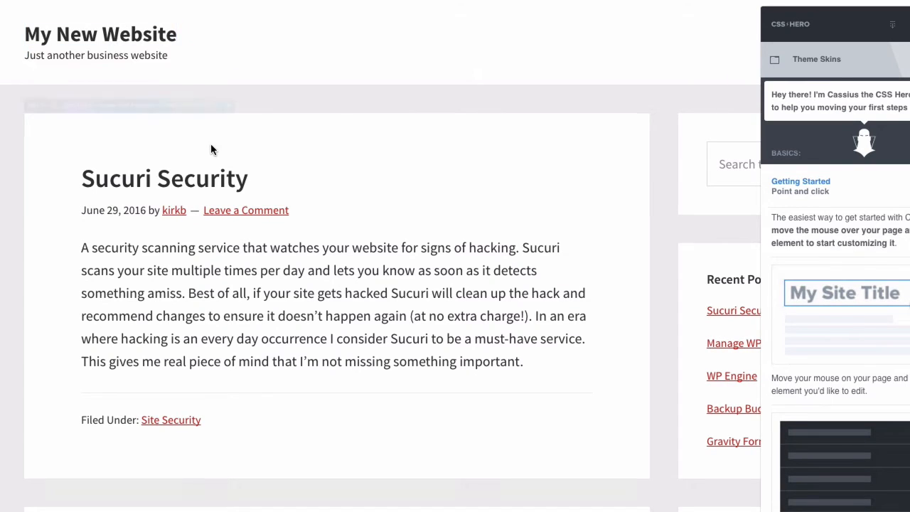
mouse_move(100, 34)
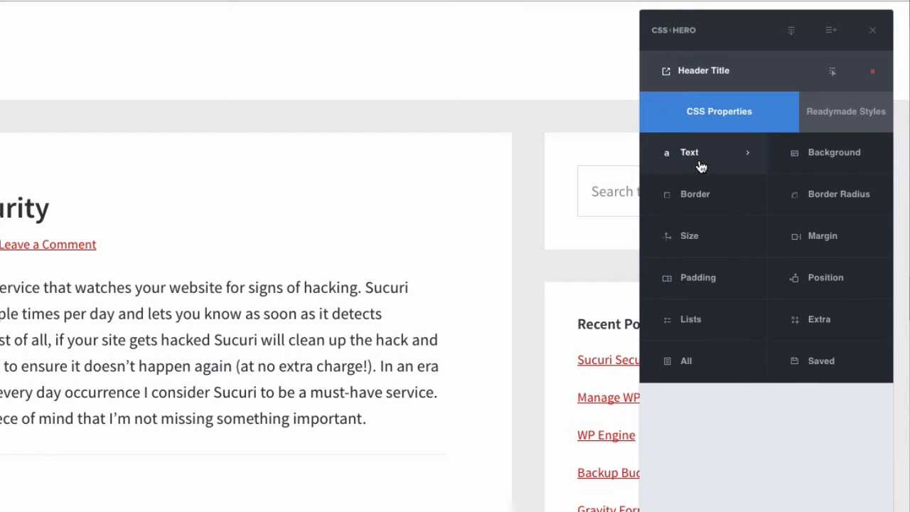
mouse_move(751, 182)
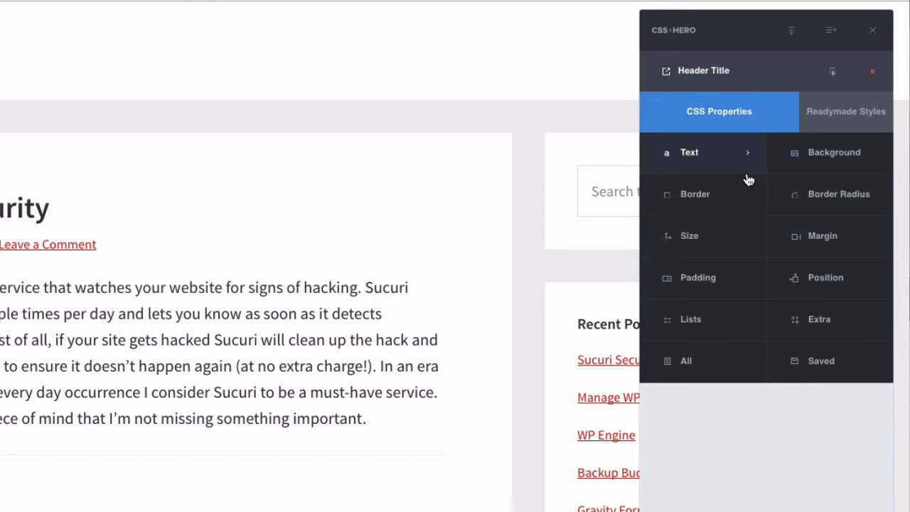
mouse_move(697, 155)
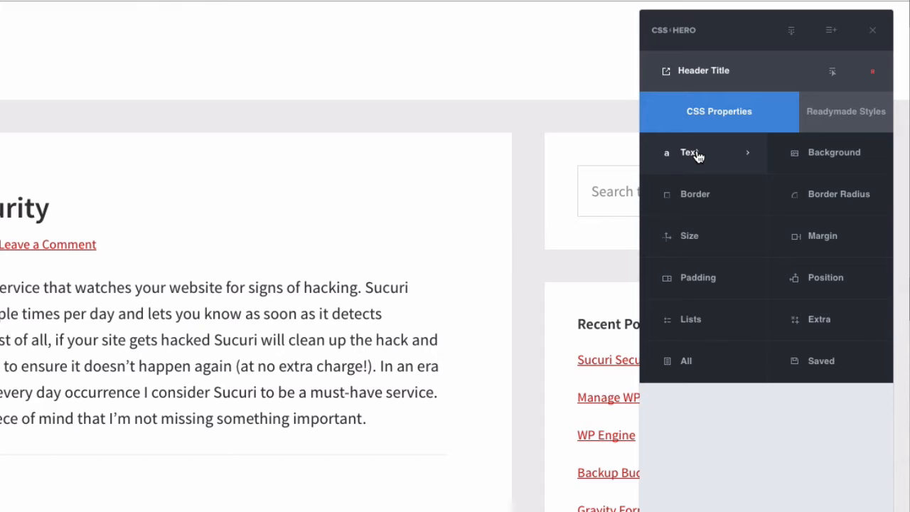
- Show the Text CSS properties for the selected Header Title element
left_click(690, 152)
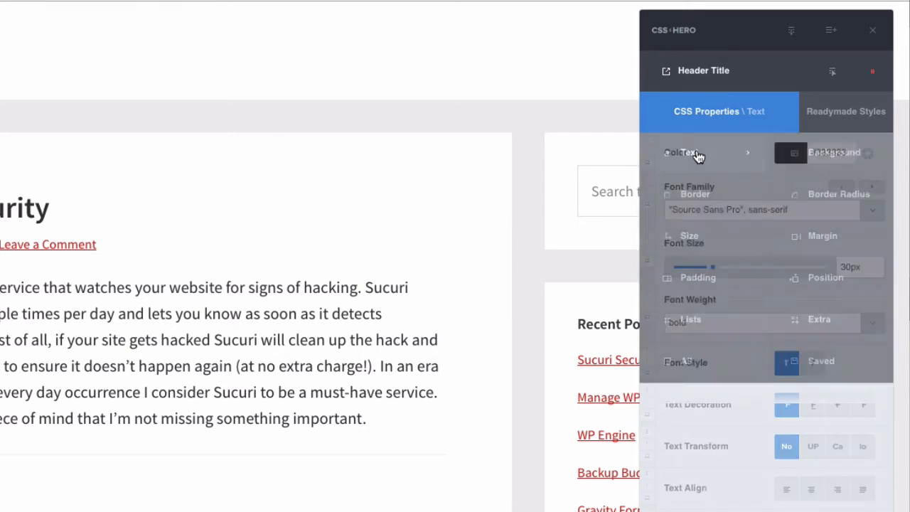
- Recolour the 'My New Website' title to a lighter, brighter blue (#3394e9) in the colour picker
left_click(675, 152)
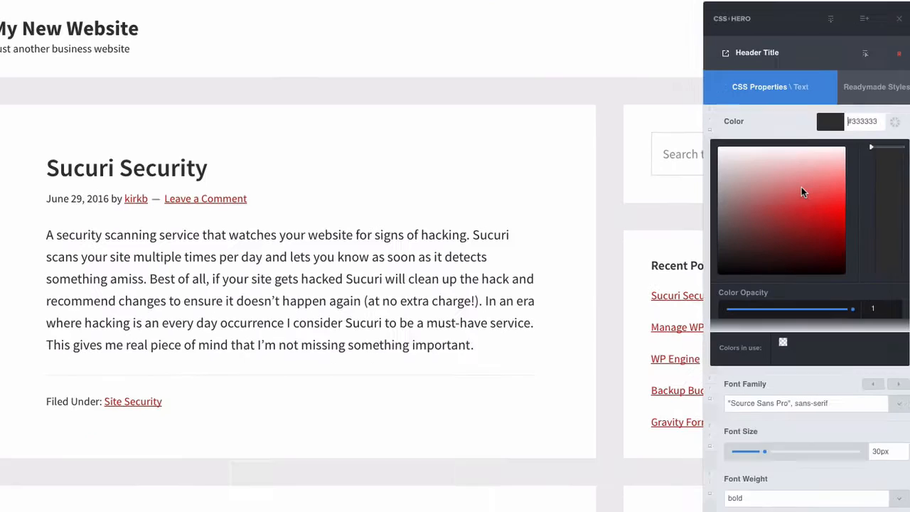
left_click(819, 193)
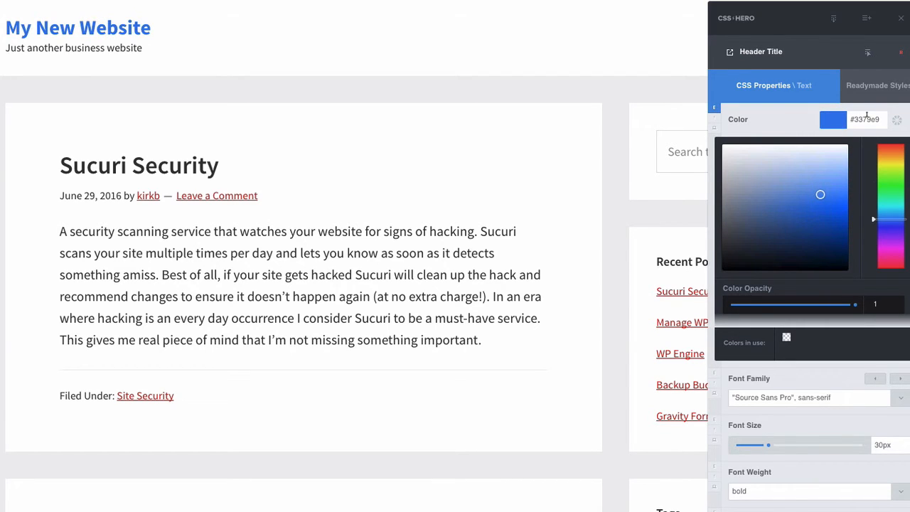
mouse_move(875, 227)
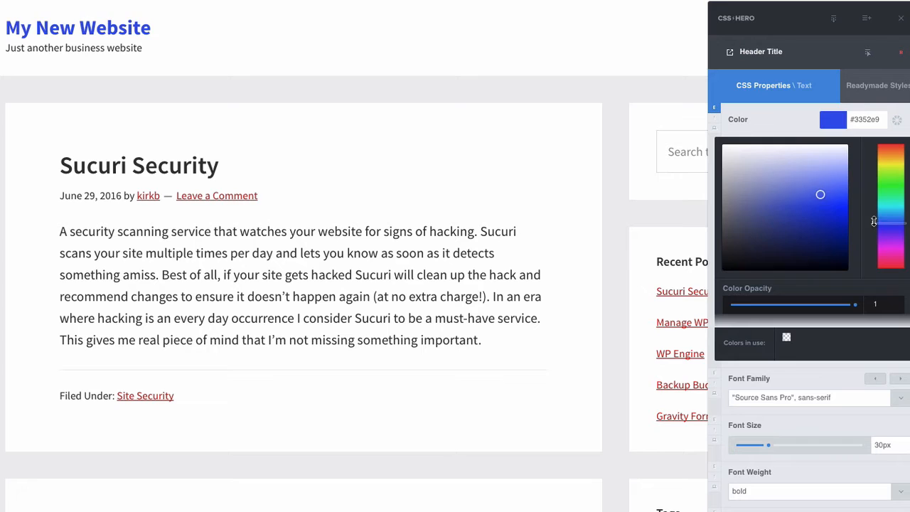
left_click_drag(874, 222, 874, 216)
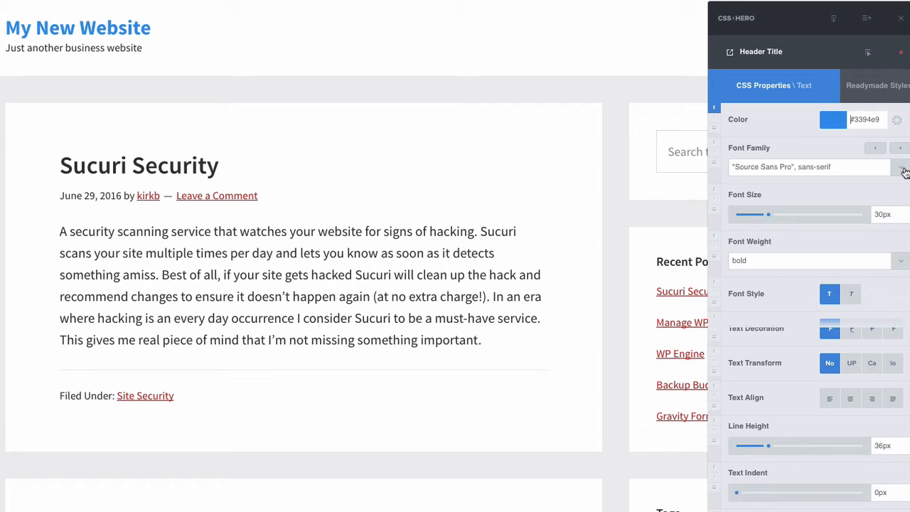
- Change the title's font family from Source Sans Pro to the Google font Lobster
left_click(902, 168)
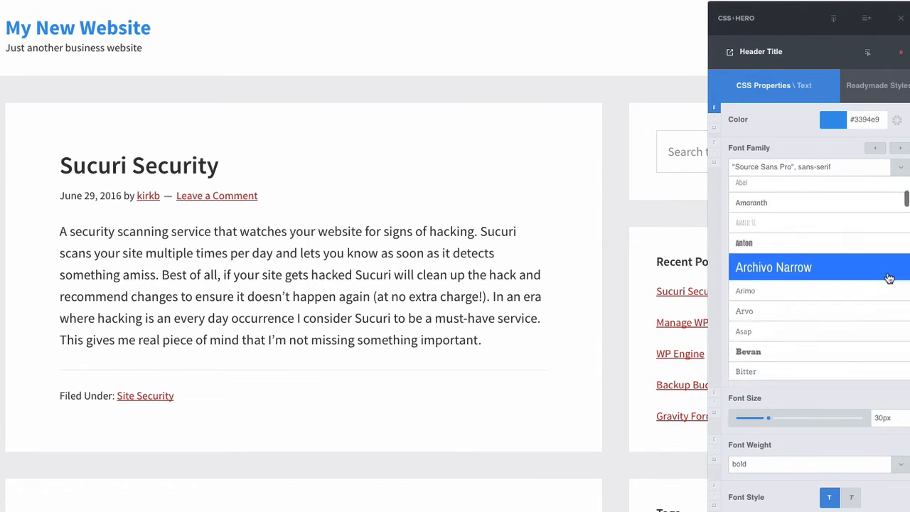
scroll("down", 3)
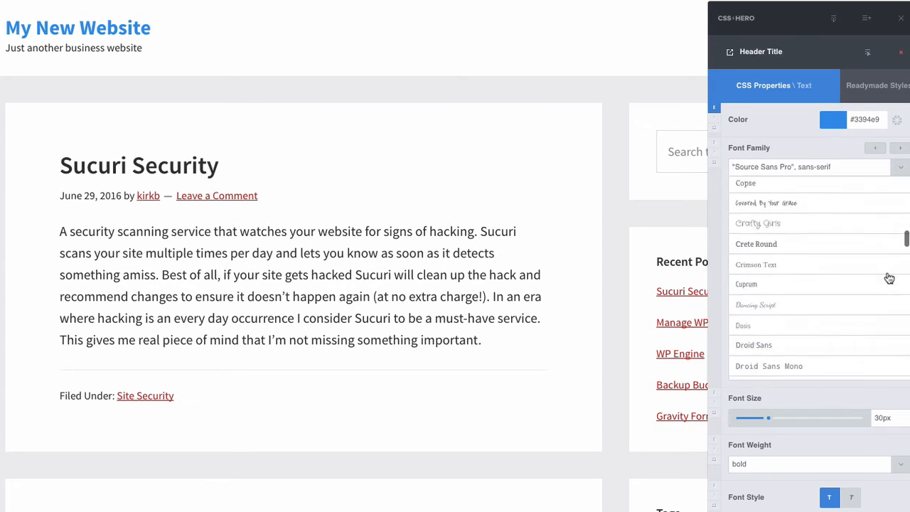
scroll("down", 3)
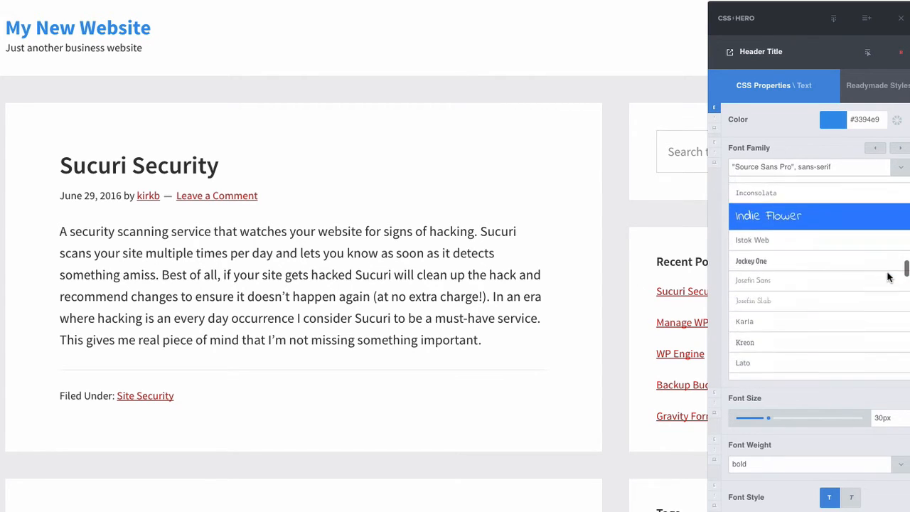
scroll("down", 3)
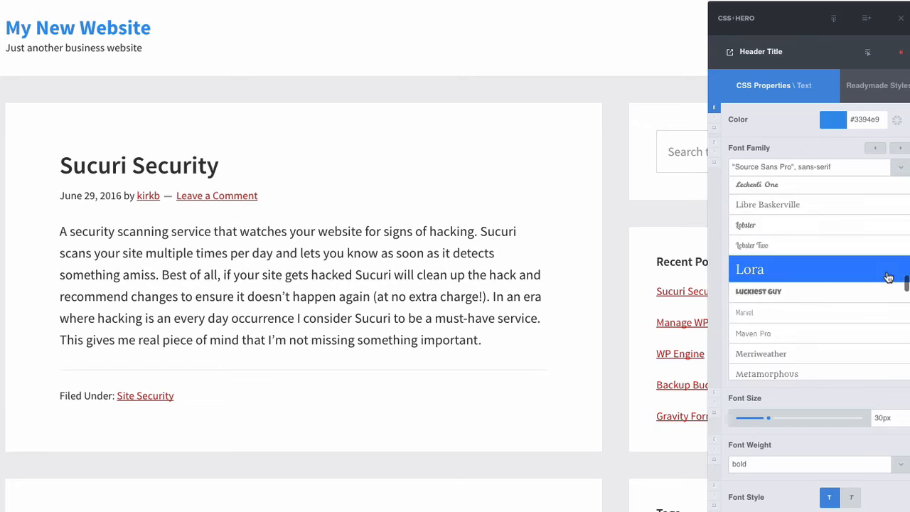
scroll("down", 3)
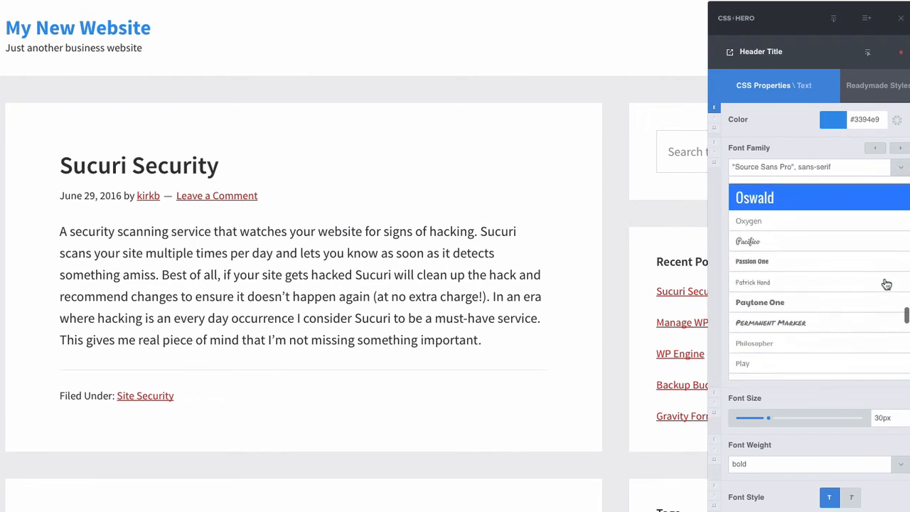
scroll("down", 3)
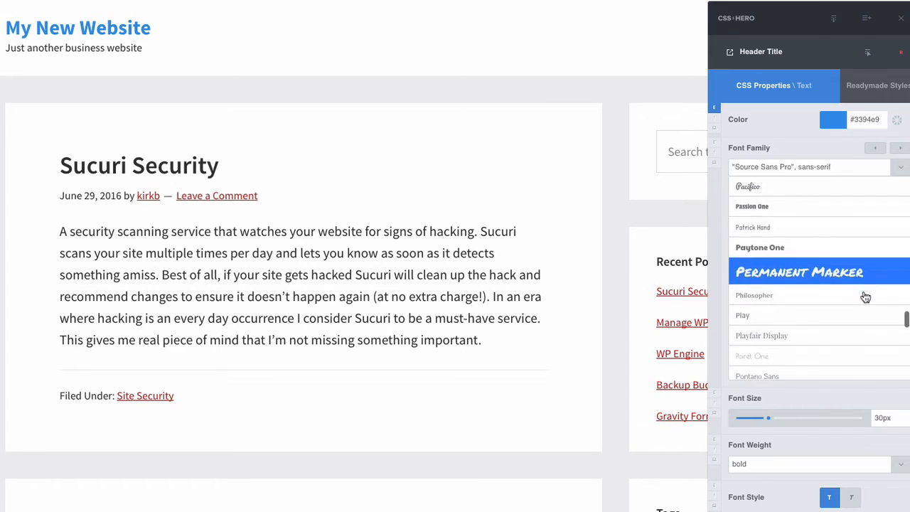
scroll("down", 3)
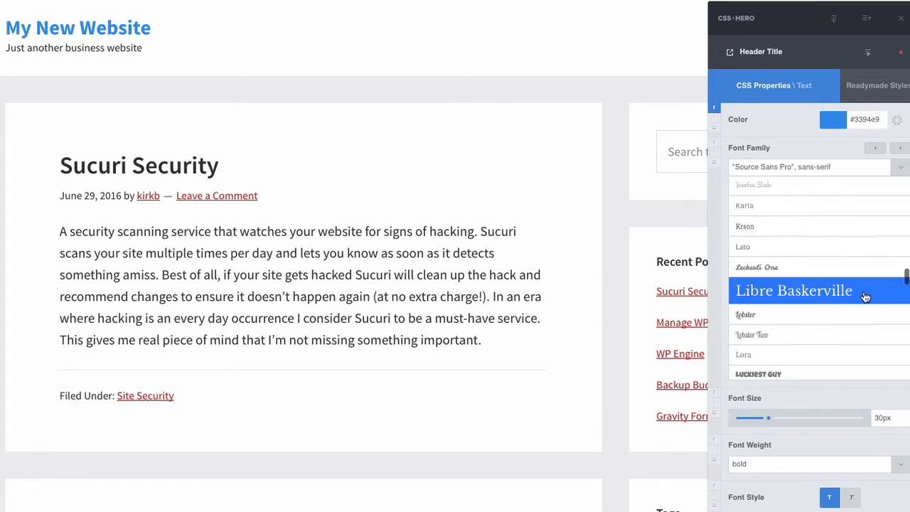
left_click(754, 288)
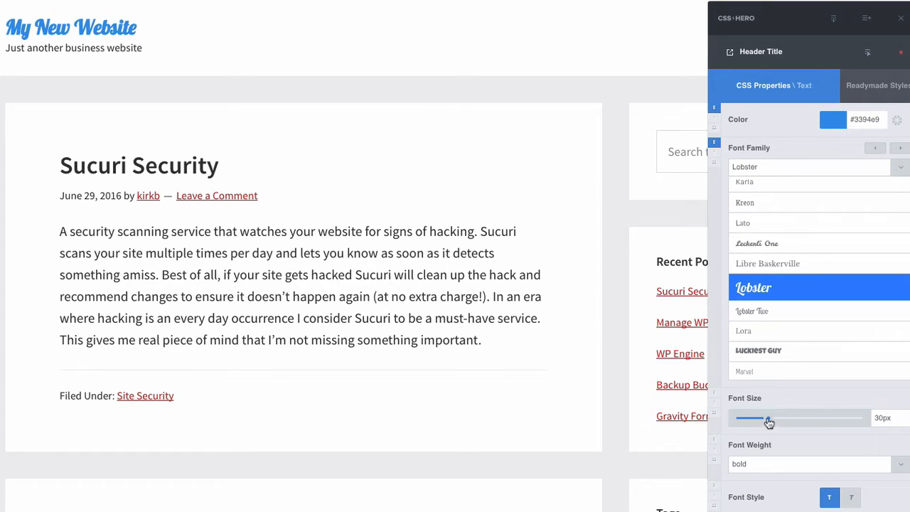
- Raise the title's font size from 30px to 37px with the Font Size slider
left_click_drag(765, 418, 771, 418)
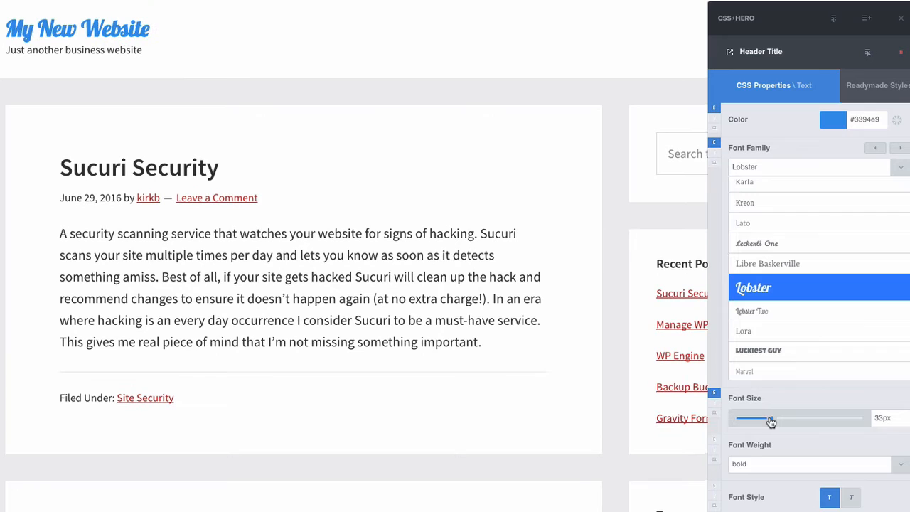
left_click_drag(768, 418, 775, 418)
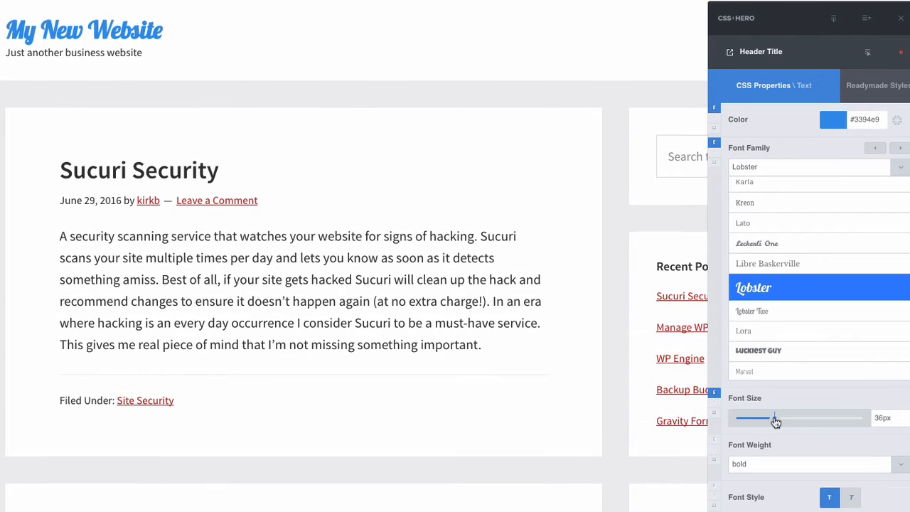
left_click_drag(774, 418, 776, 419)
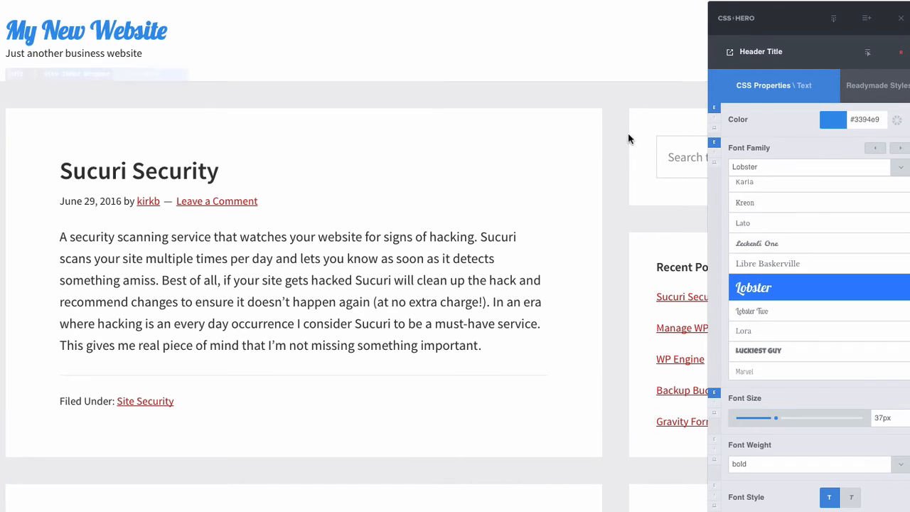
mouse_move(537, 180)
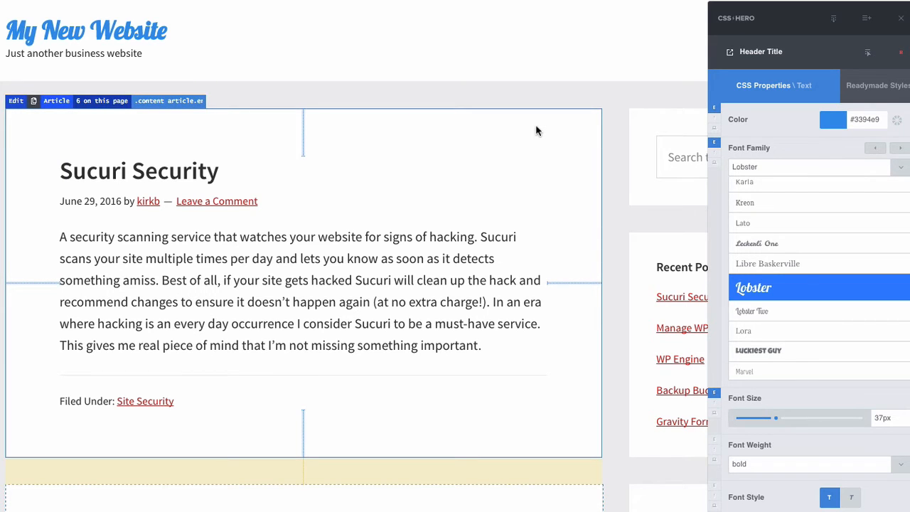
- Scroll down to the blog post so the element list with Article becomes available
scroll("down", 3)
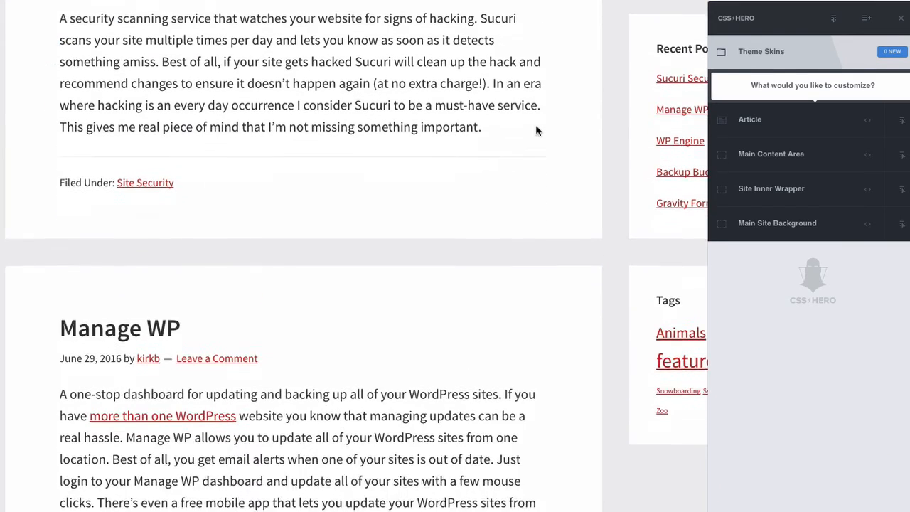
scroll("down", 3)
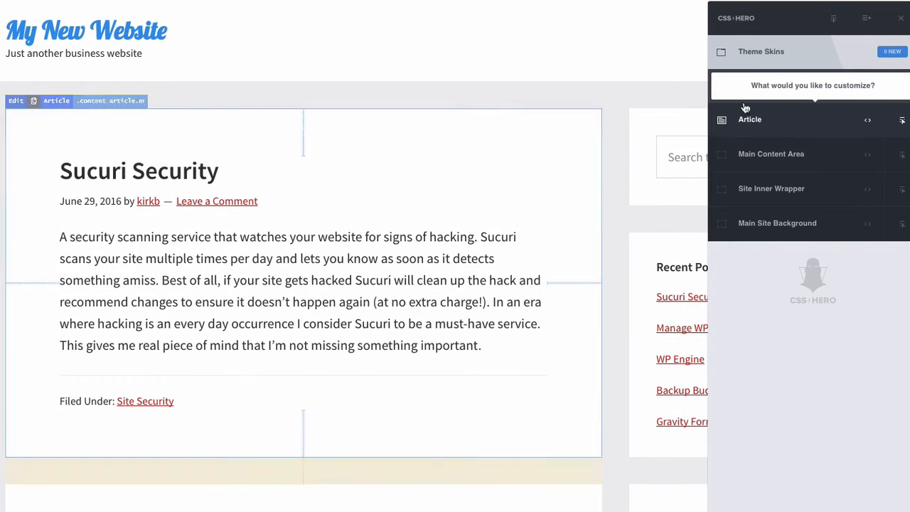
- Give the Article element a 2px border coloured red (#d66565), then return to its property categories
left_click(751, 120)
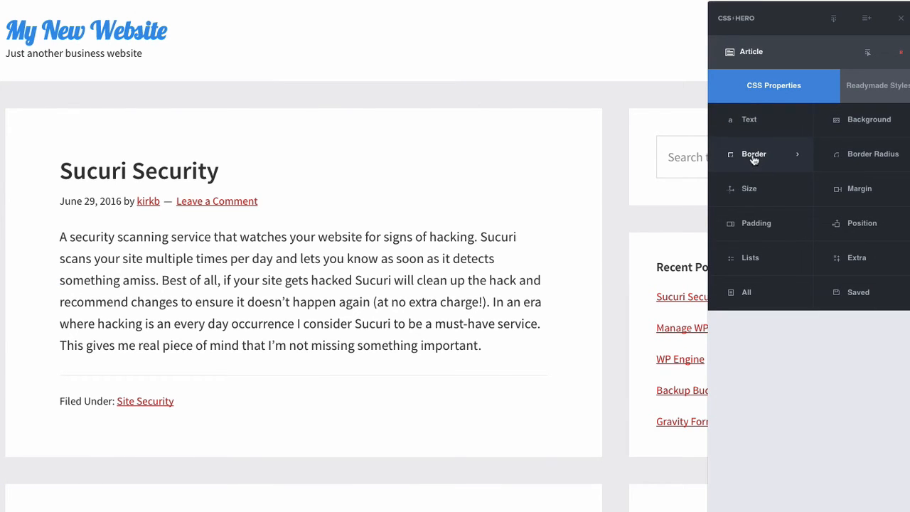
left_click(754, 154)
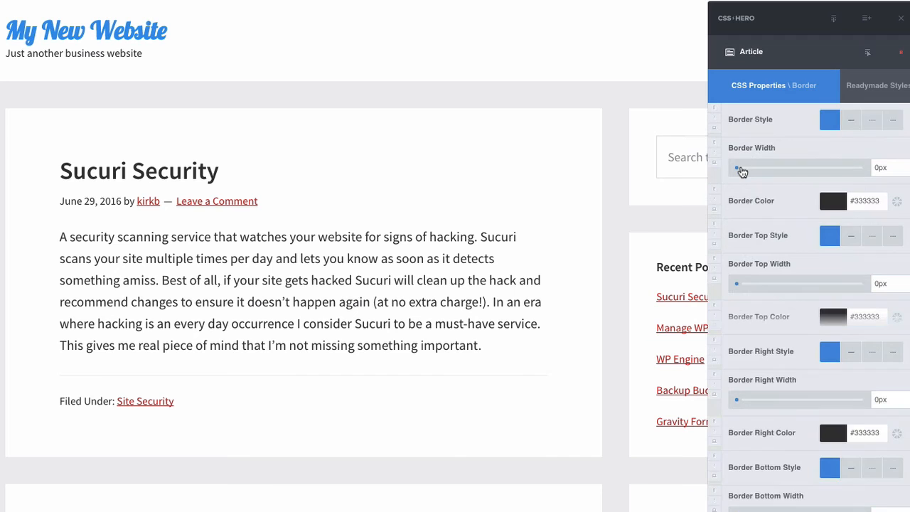
left_click_drag(737, 168, 746, 168)
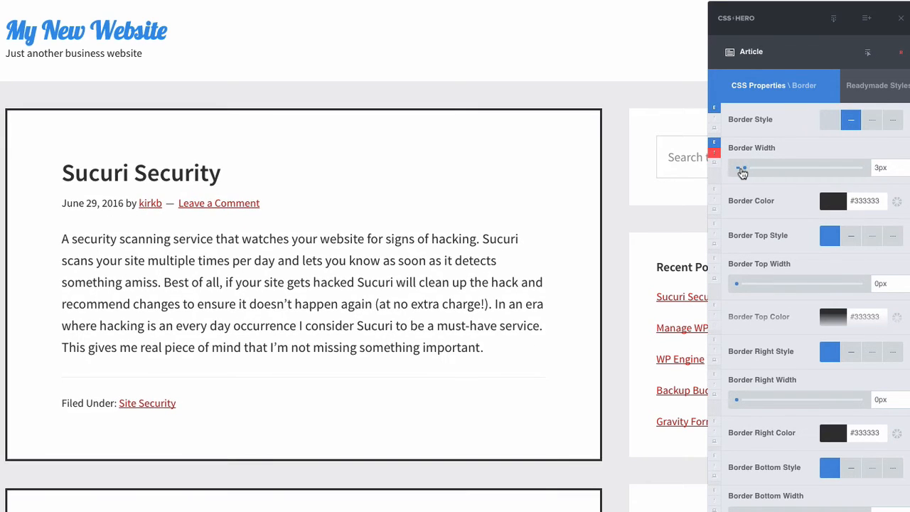
left_click_drag(742, 168, 741, 168)
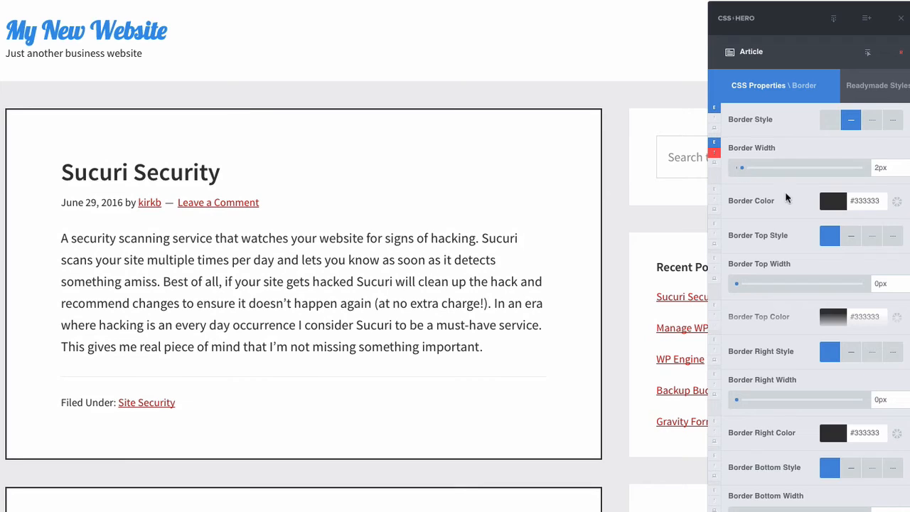
left_click(833, 200)
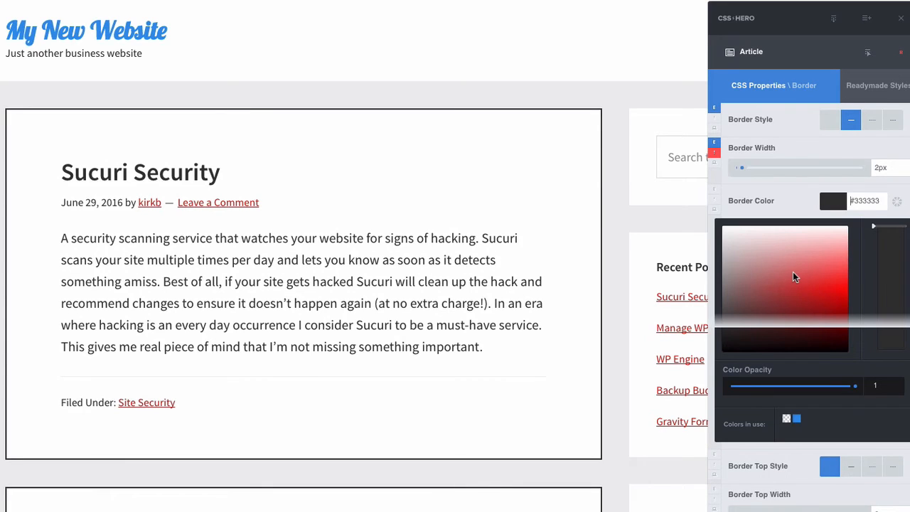
left_click(791, 269)
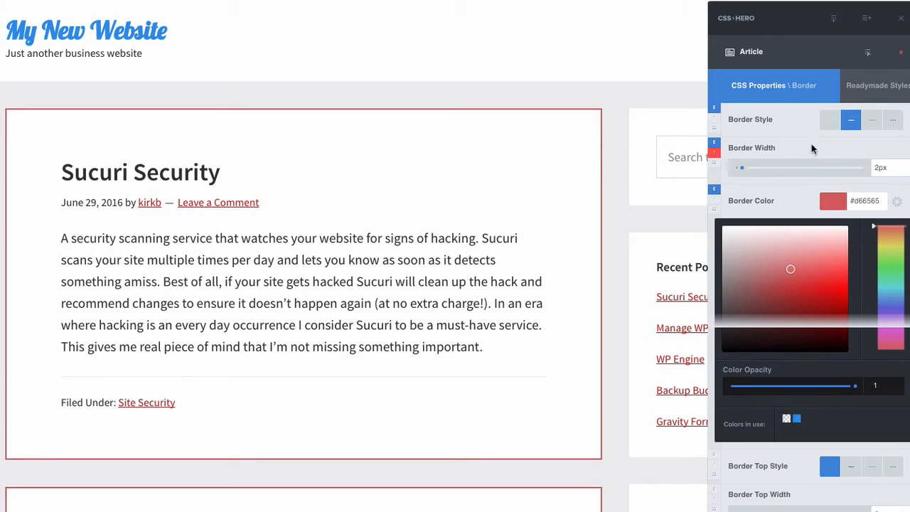
left_click(774, 85)
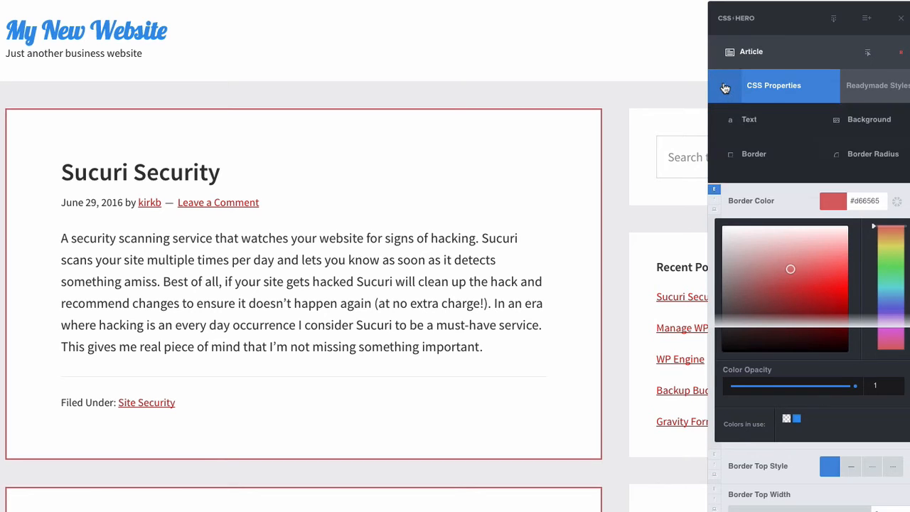
left_click(774, 85)
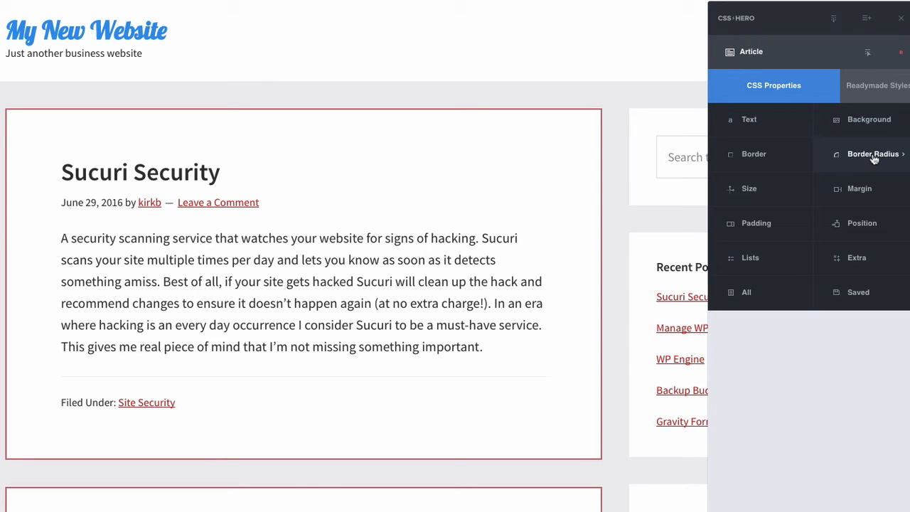
- Round the Article border corners to about 29px radius and return to the property groups
left_click(873, 153)
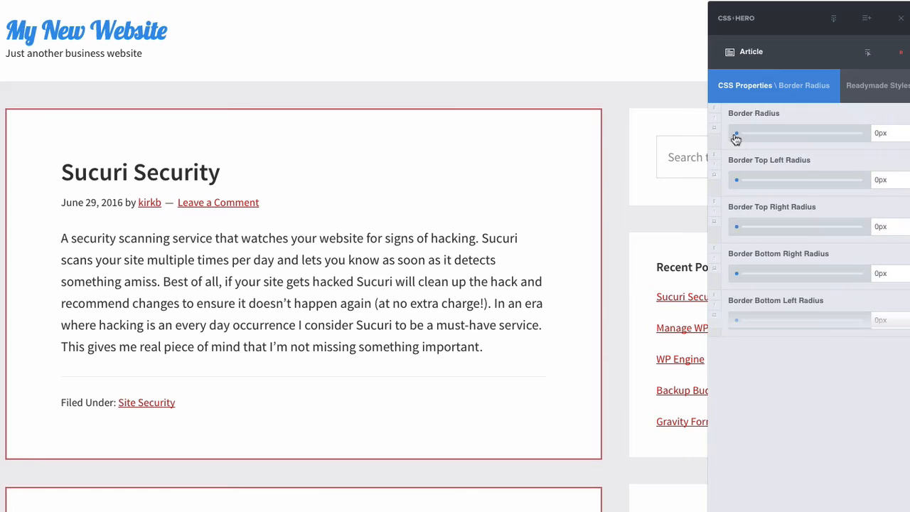
left_click_drag(737, 134, 777, 134)
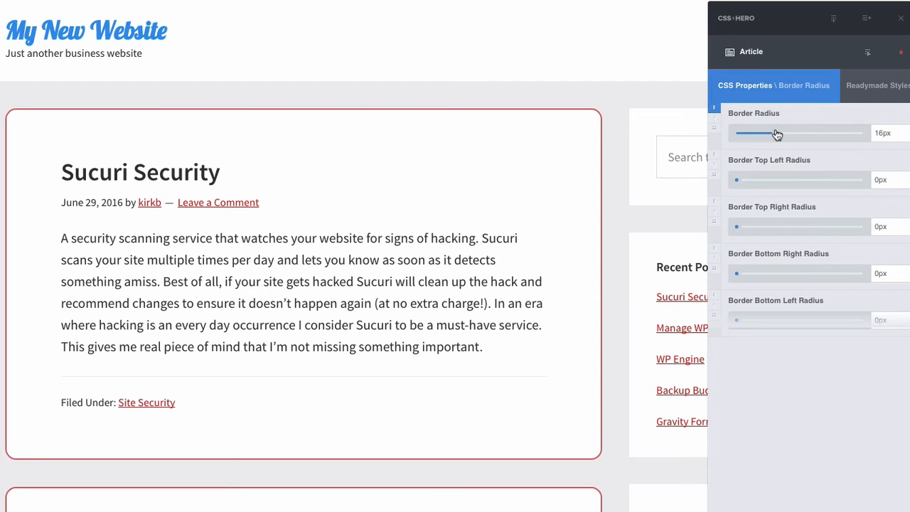
left_click_drag(751, 134, 809, 134)
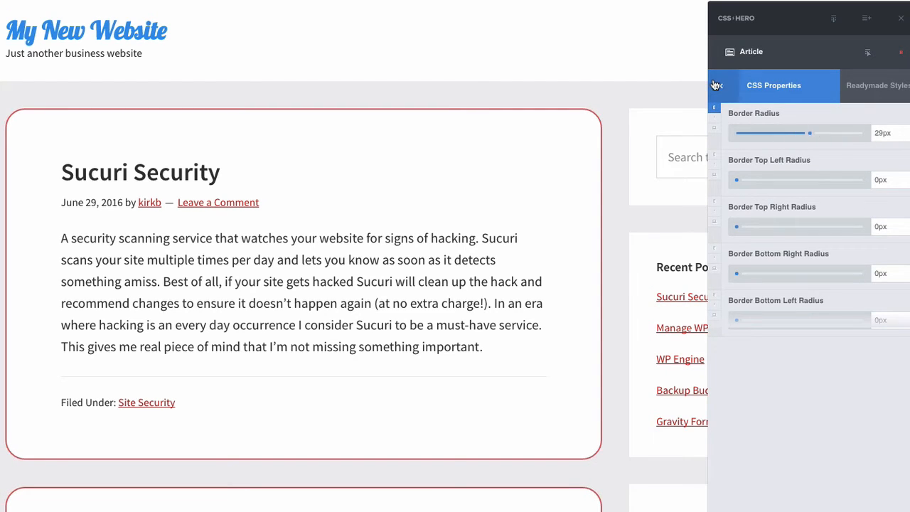
left_click(717, 86)
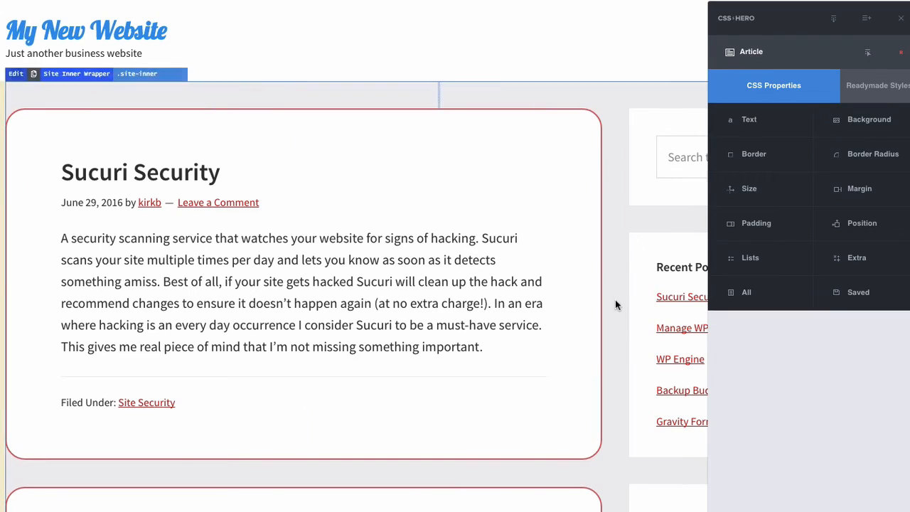
scroll("down", 3)
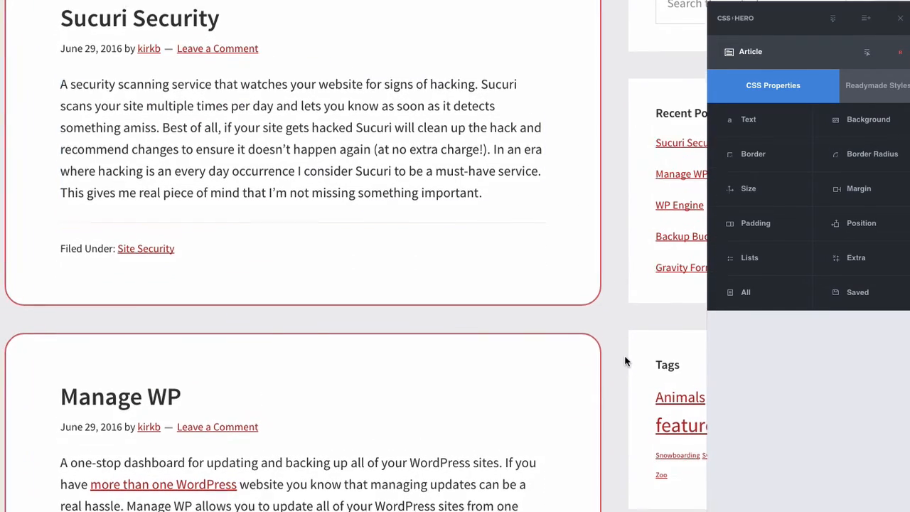
scroll("down", 3)
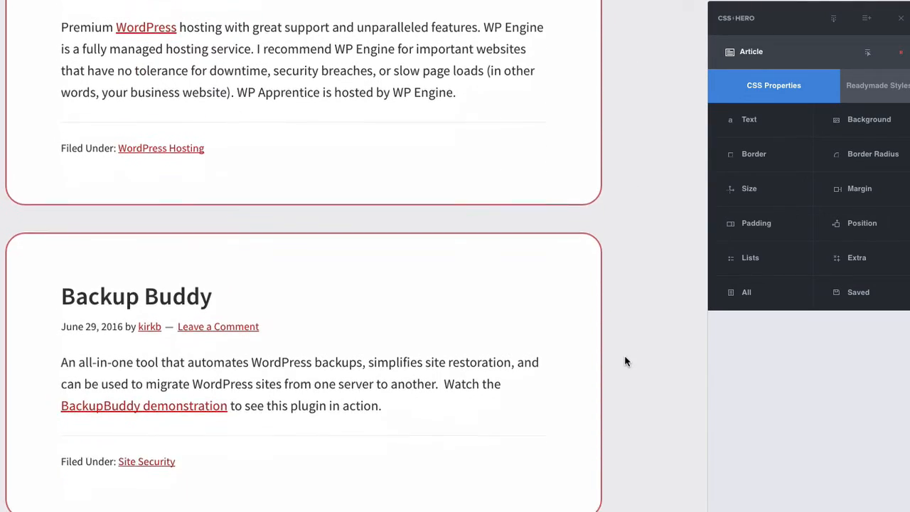
scroll("down", 3)
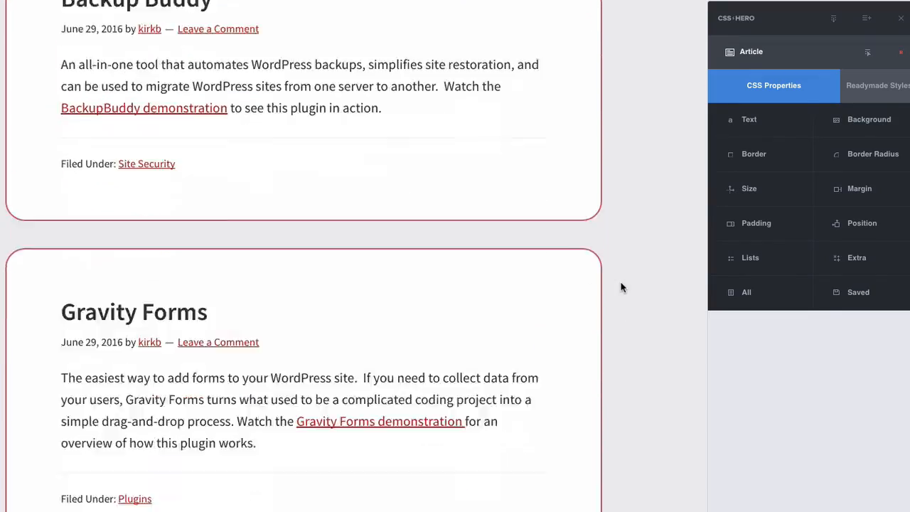
scroll("up", 3)
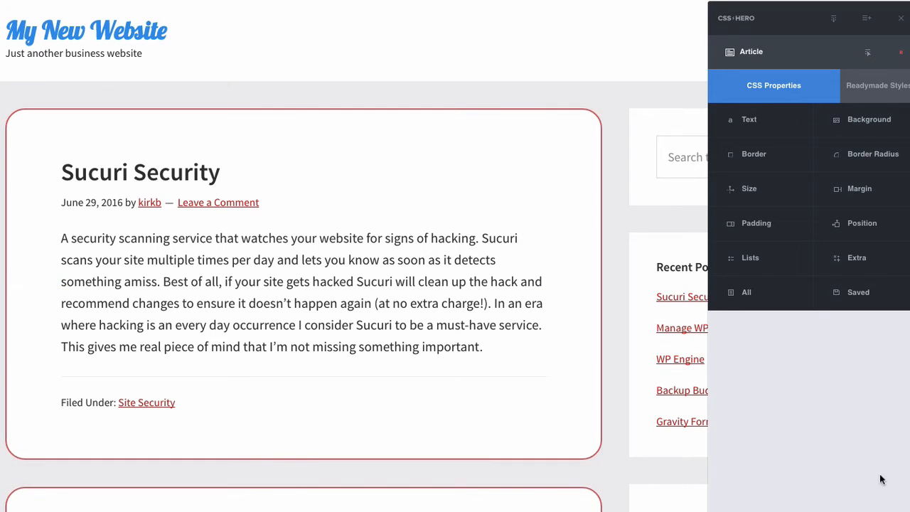
- Close the Article style editor, saving the edits, and show the Theme Skins collection
left_click(902, 17)
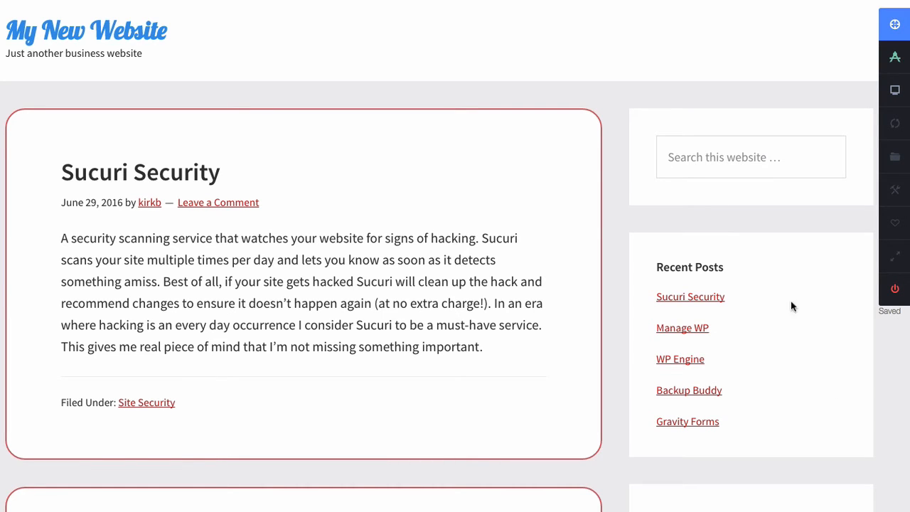
mouse_move(761, 74)
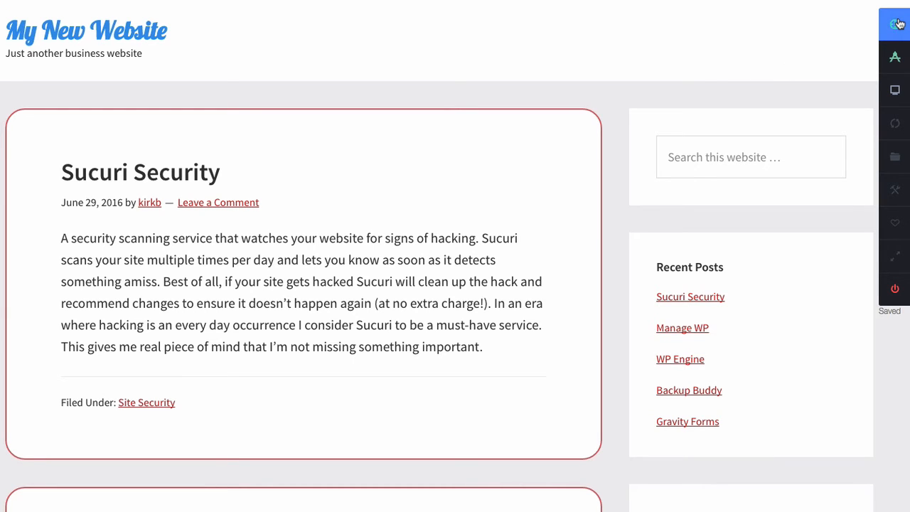
left_click(895, 21)
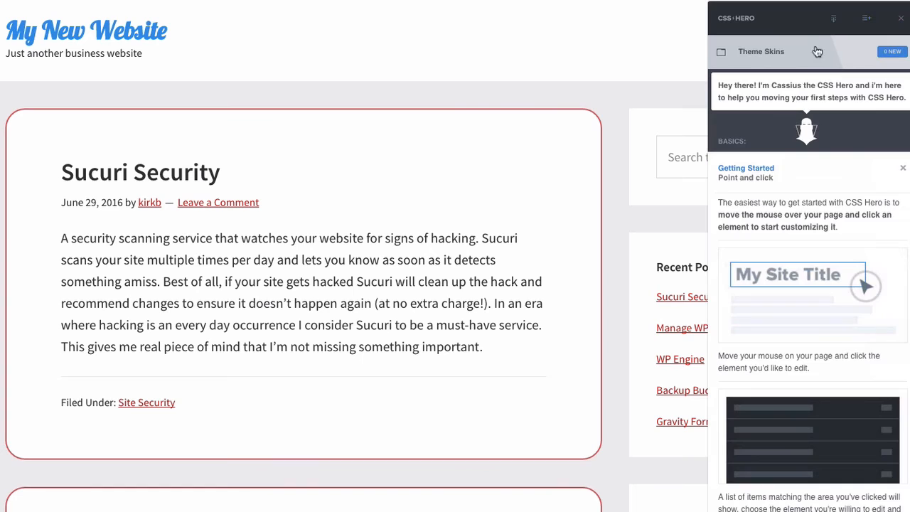
- Activate the Genesis Dark UI designer skin from Theme Skins and view the restyled dark site
left_click(761, 51)
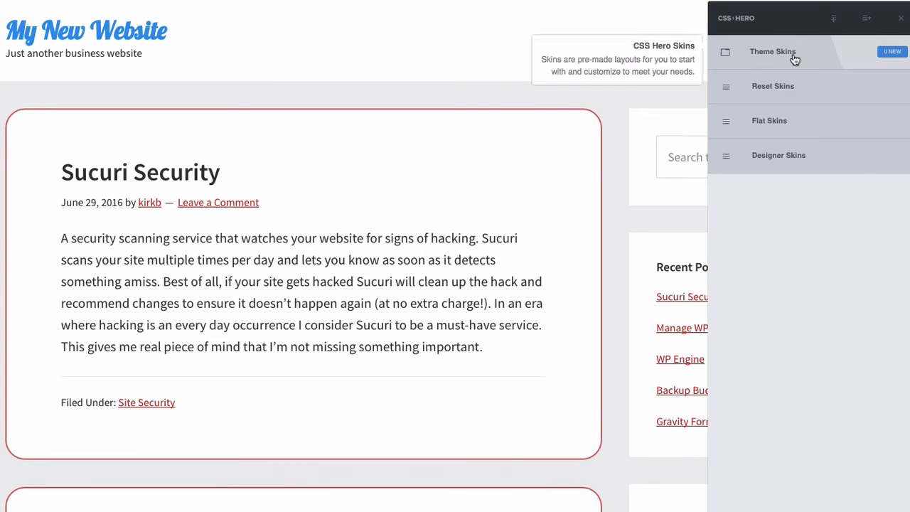
left_click(769, 119)
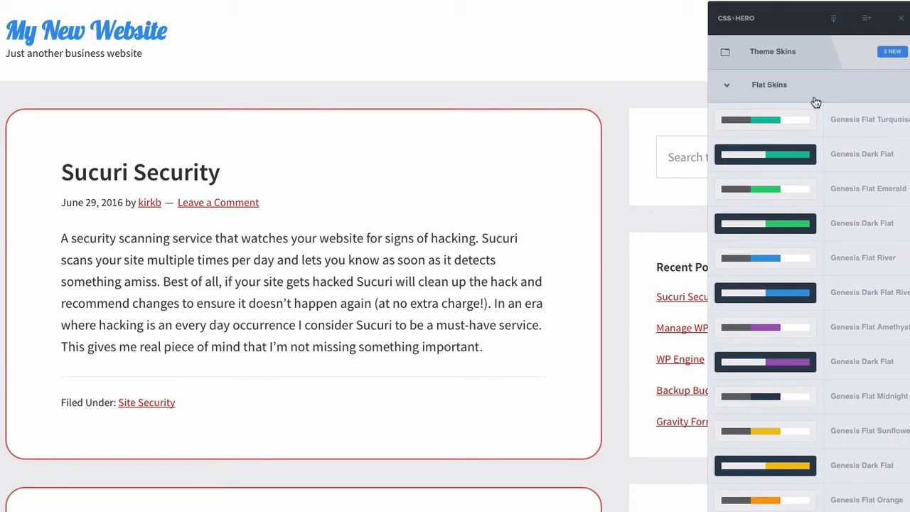
mouse_move(816, 102)
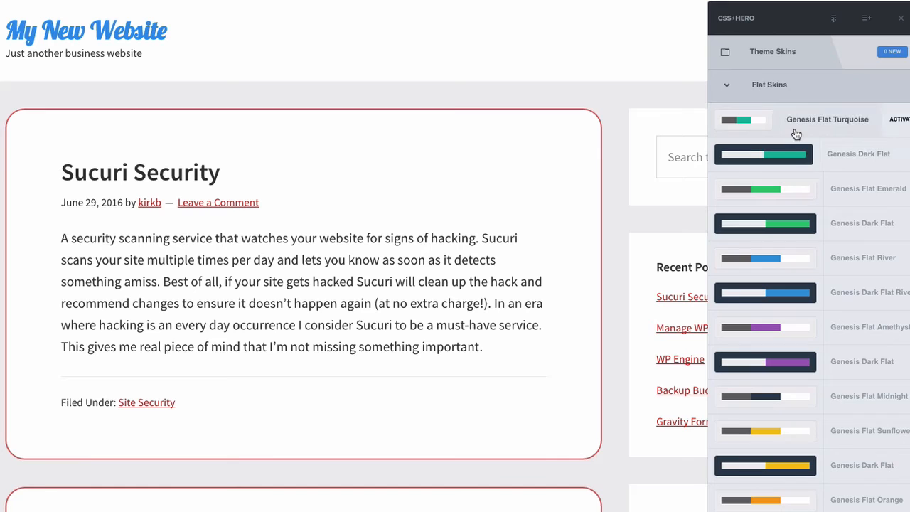
scroll("down", 3)
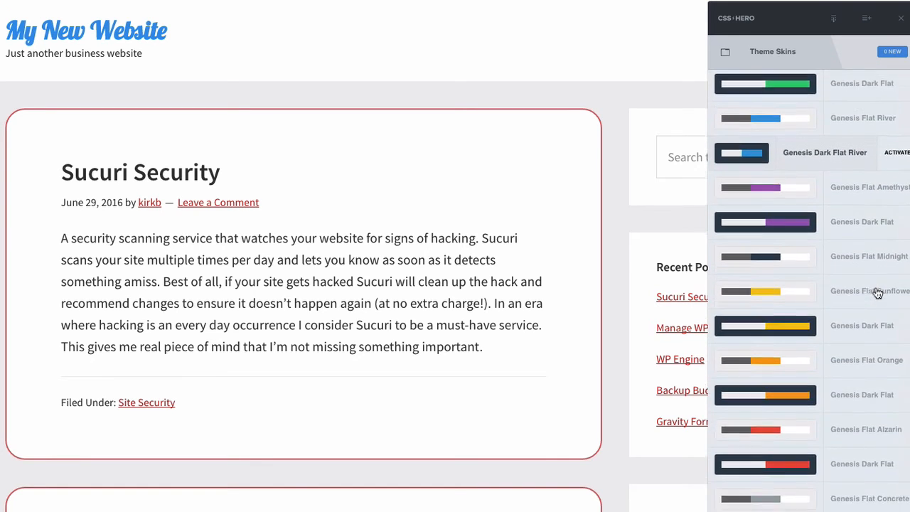
scroll("down", 3)
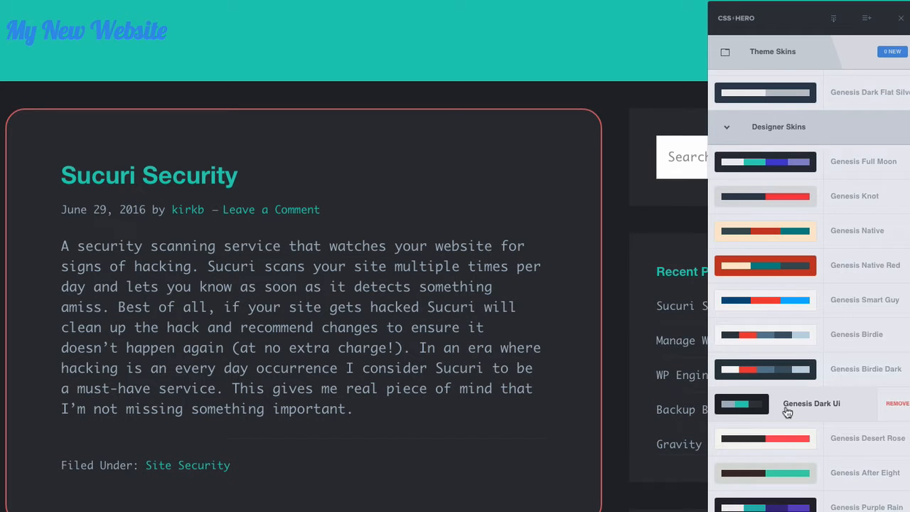
left_click(742, 404)
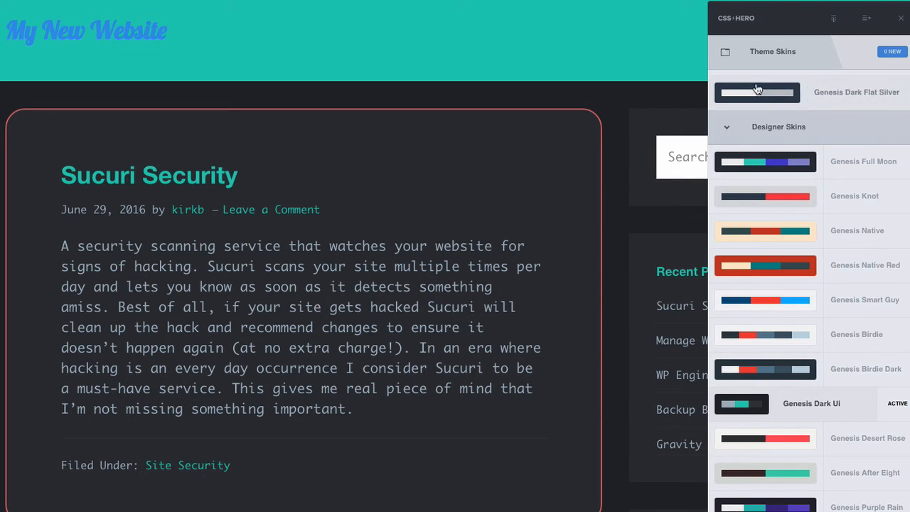
left_click(901, 17)
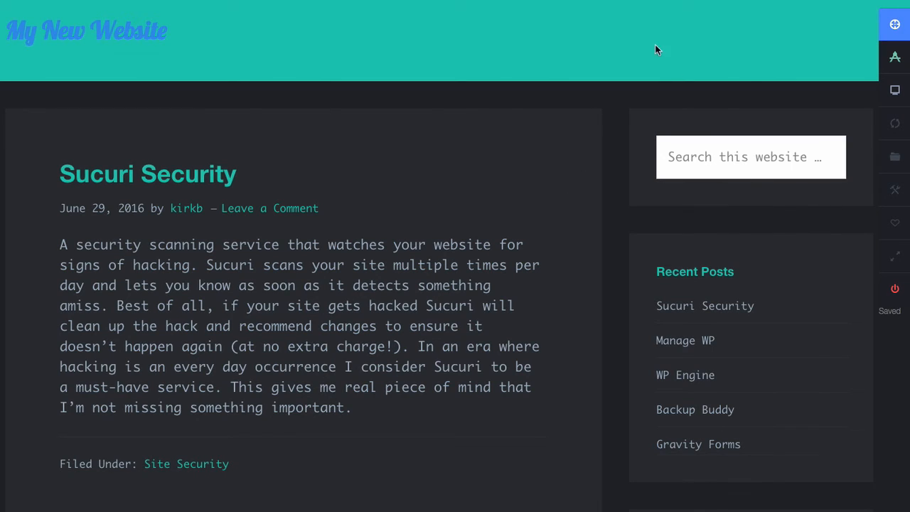
mouse_move(895, 57)
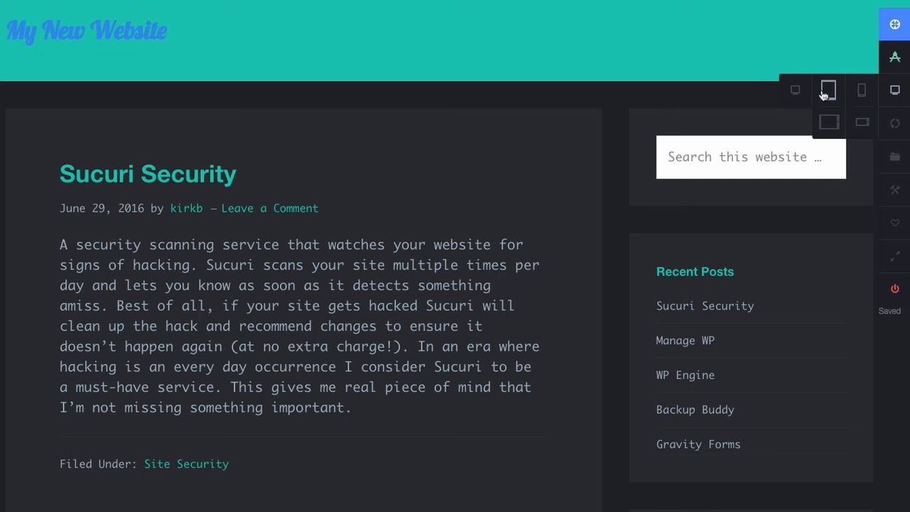
- Preview the dark-skinned site in the simulated tablet screen and read down the posts
left_click(827, 89)
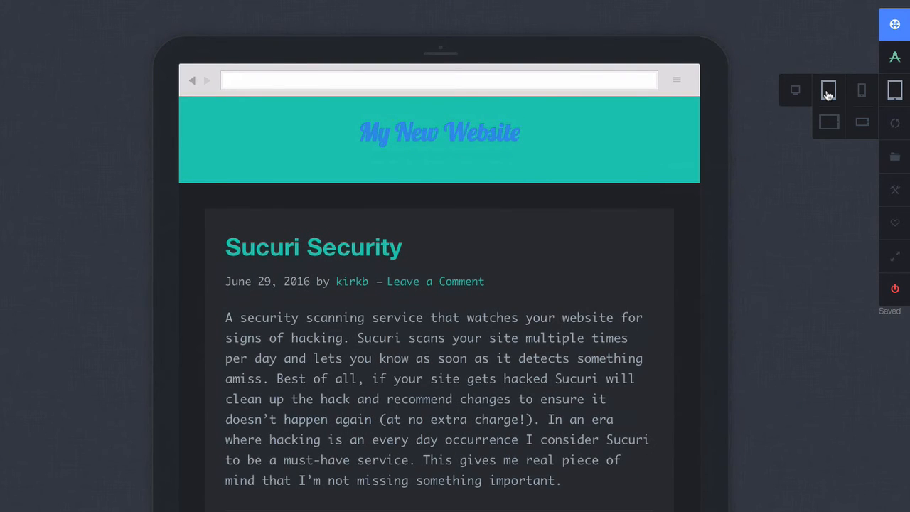
scroll("down", 3)
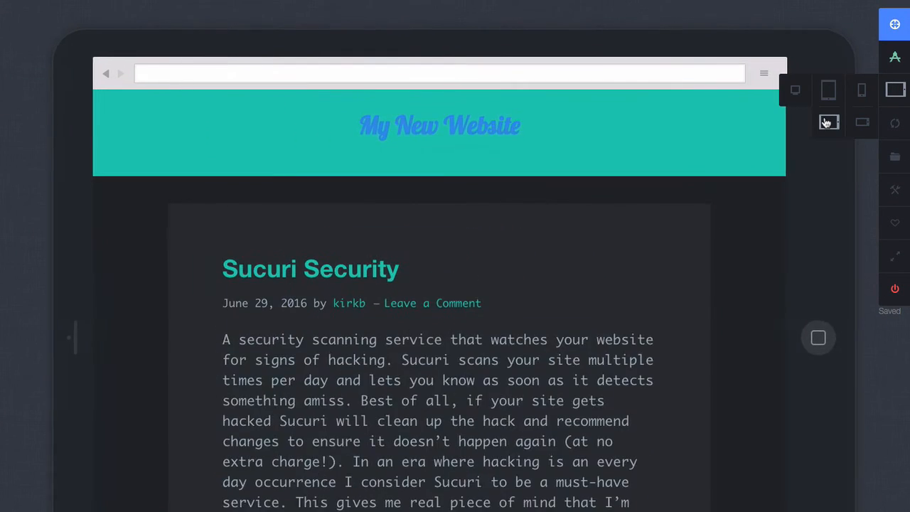
- Switch to the landscape phone simulator and scroll through all the posts
left_click(895, 88)
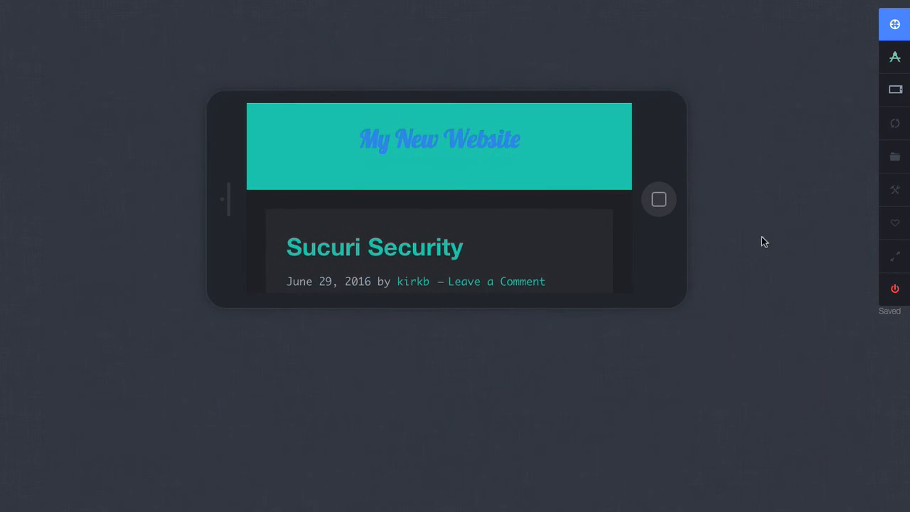
mouse_move(632, 194)
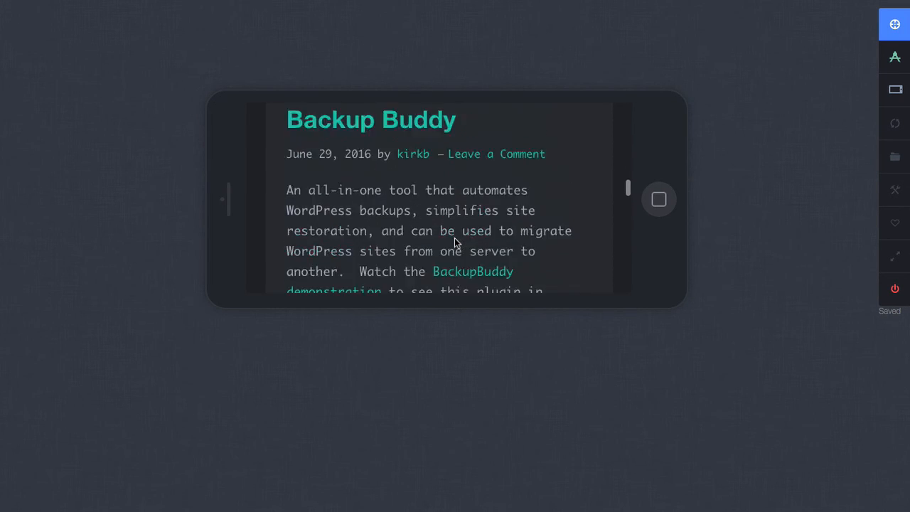
scroll("down", 3)
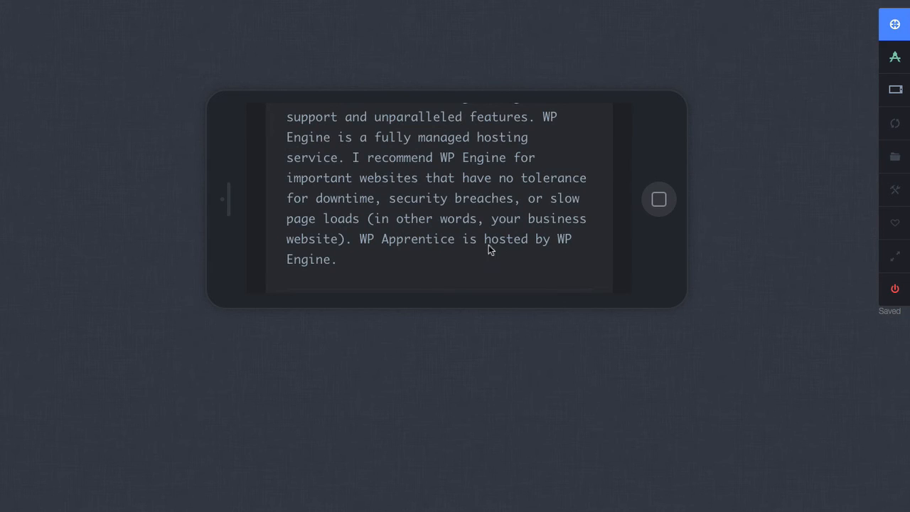
scroll("down", 3)
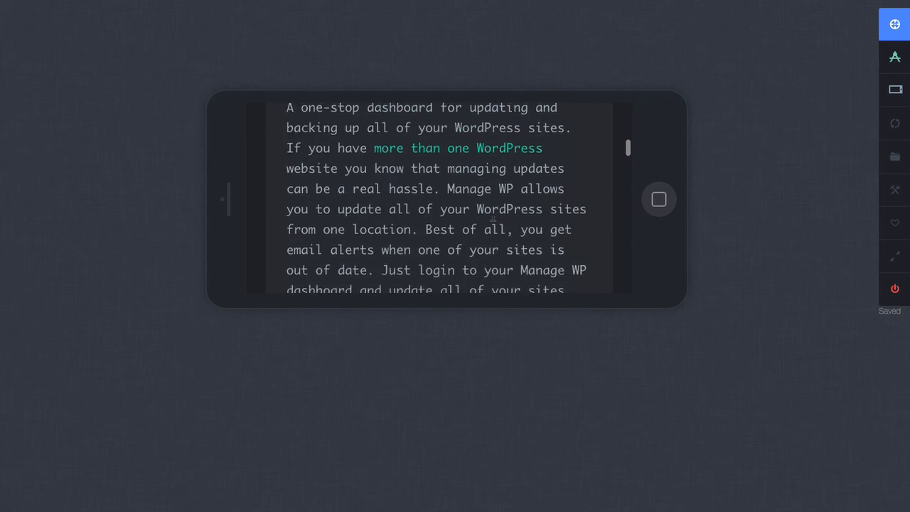
scroll("down", 3)
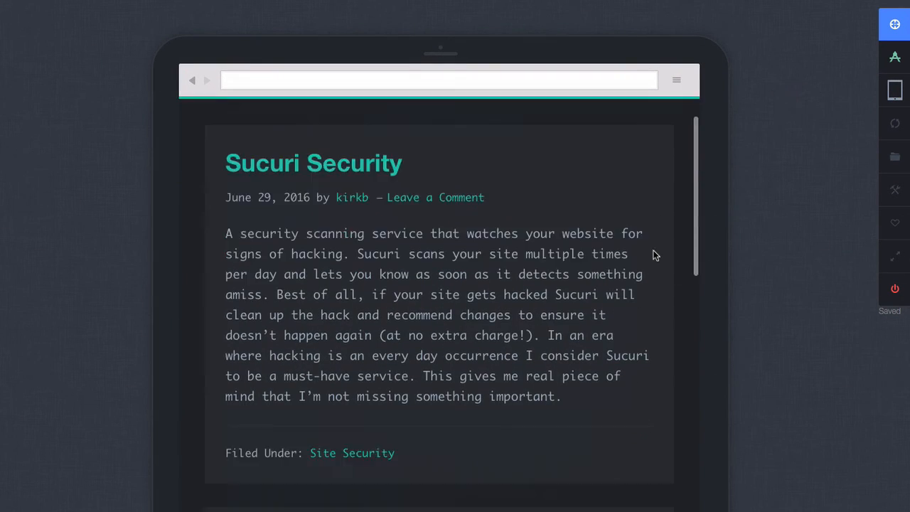
scroll("down", 3)
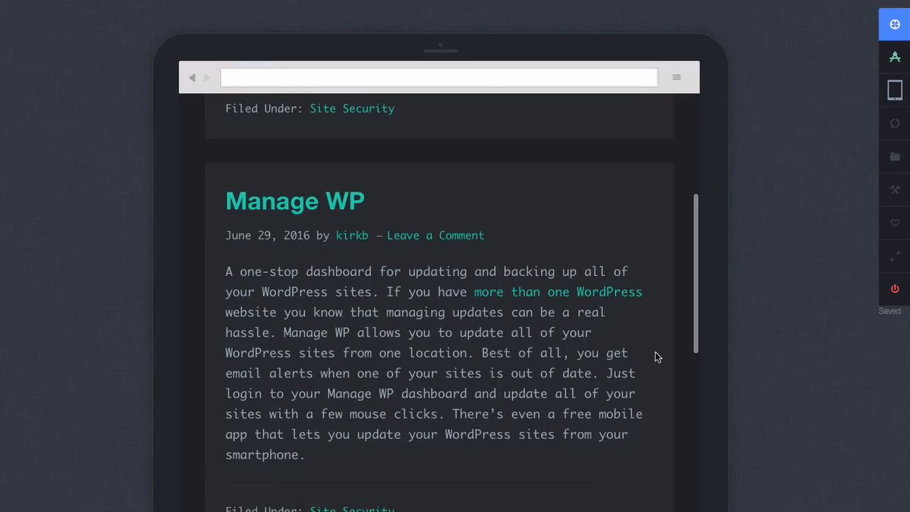
scroll("down", 3)
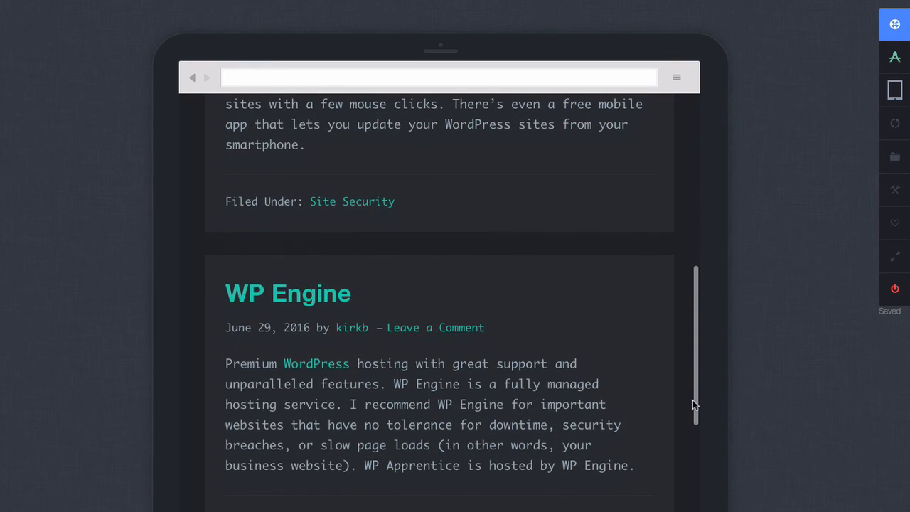
scroll("down", 3)
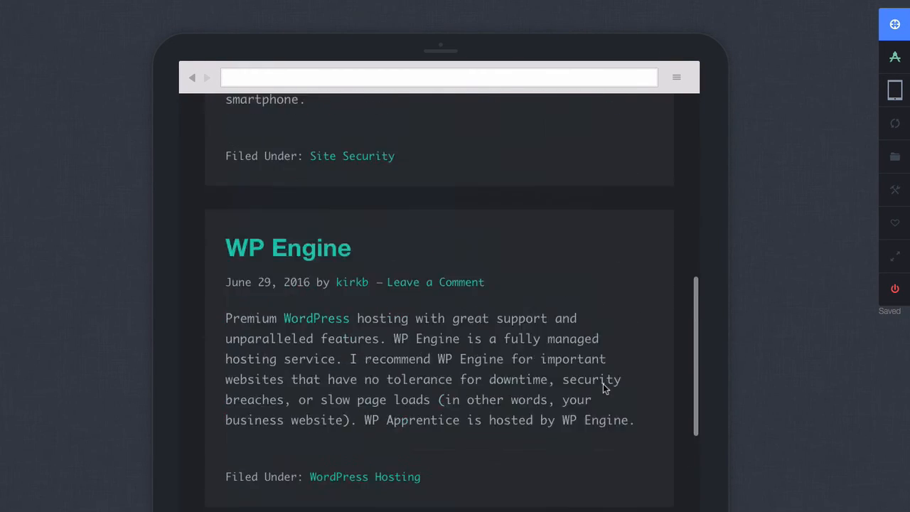